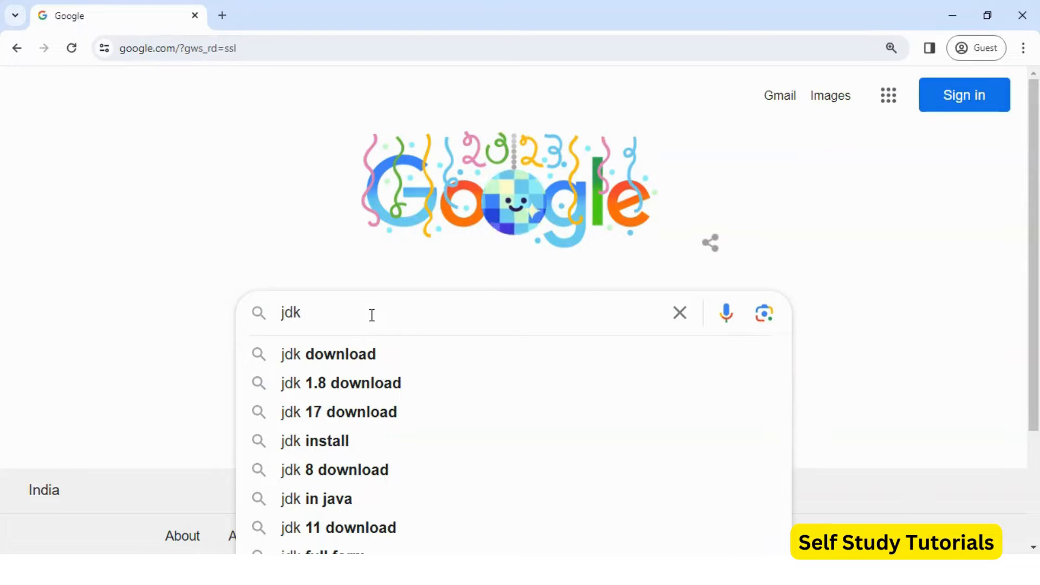
Step: Search Google for 'jdk download' and open Oracle's Java Downloads result in a new tab
left_click(327, 353)
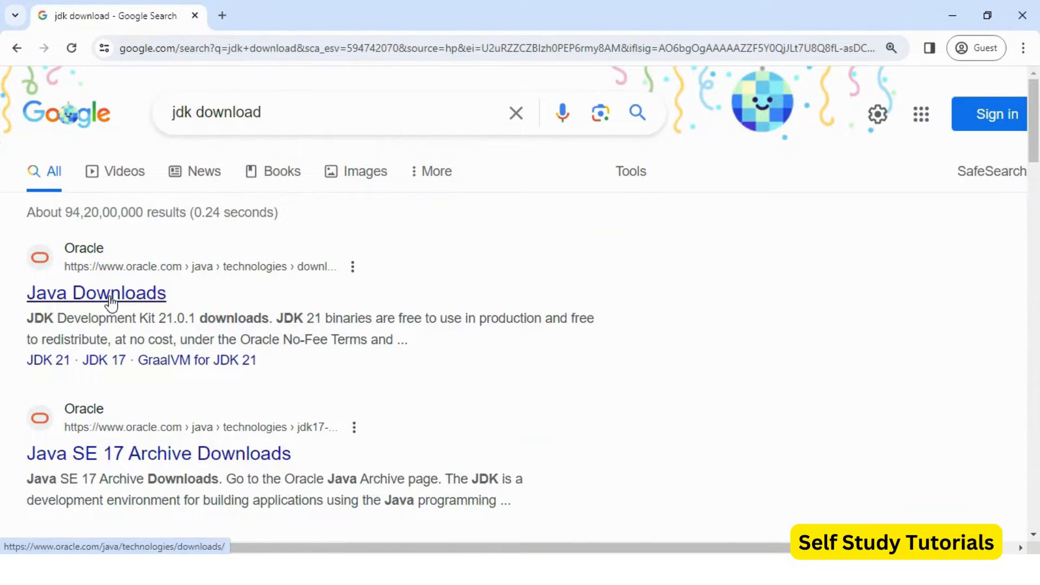
right_click(96, 292)
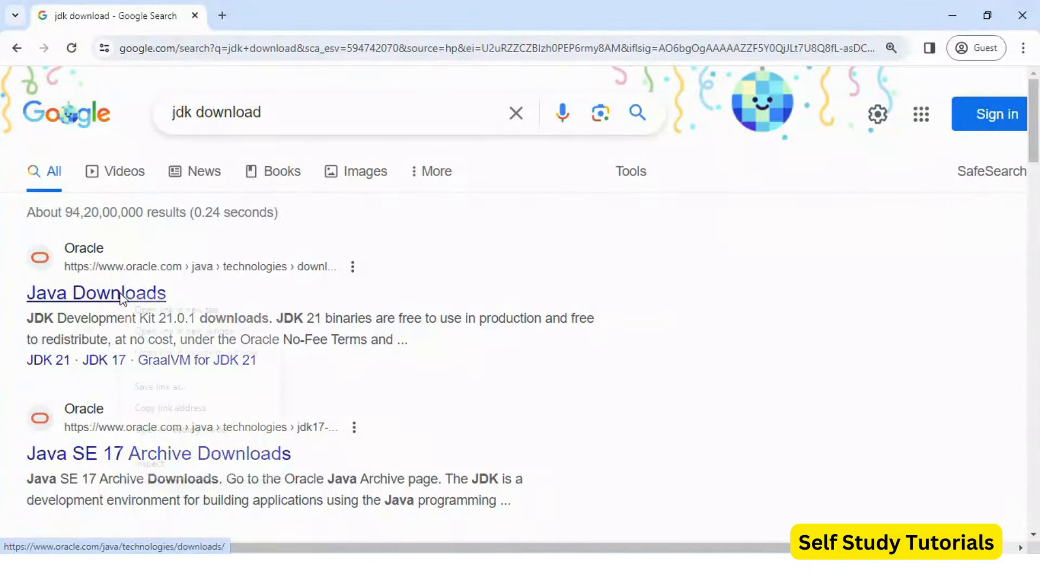
left_click(96, 292)
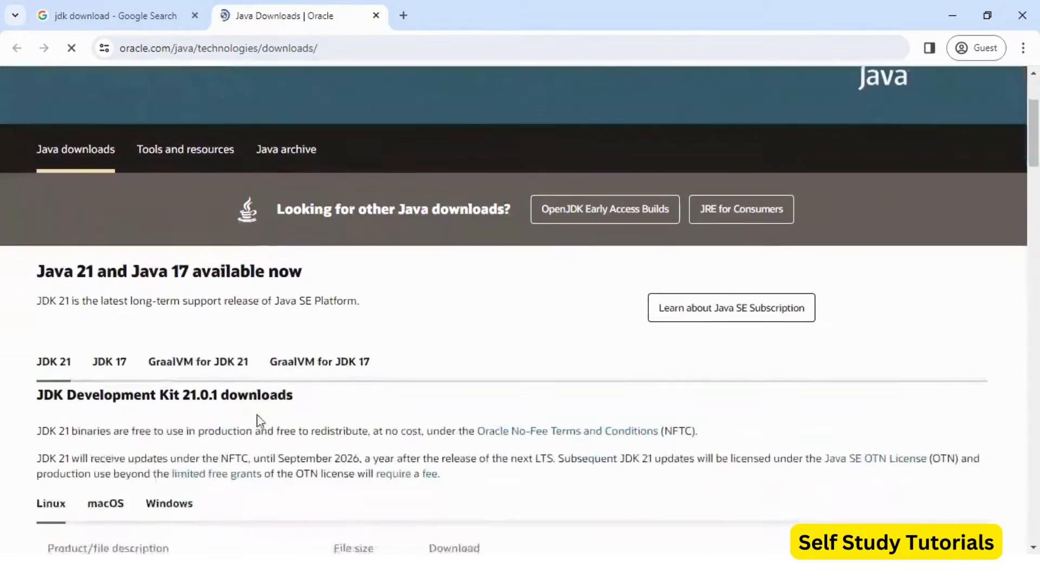
scroll("down", 3)
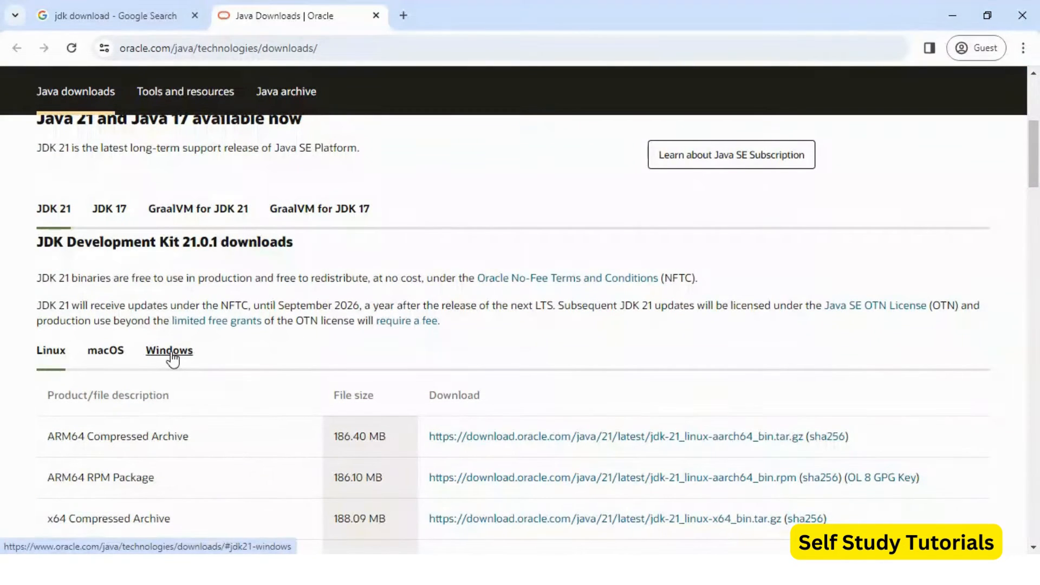
Step: Download the JDK 21 Windows x64 Installer (163.82 MB) into Downloads and watch it in the downloads panel
left_click(169, 350)
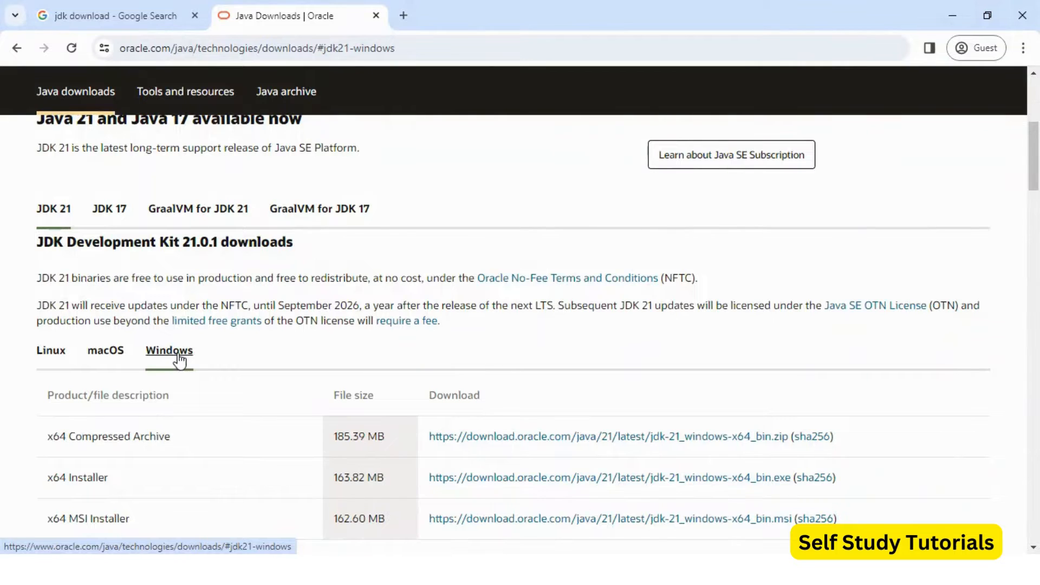
double_click(77, 478)
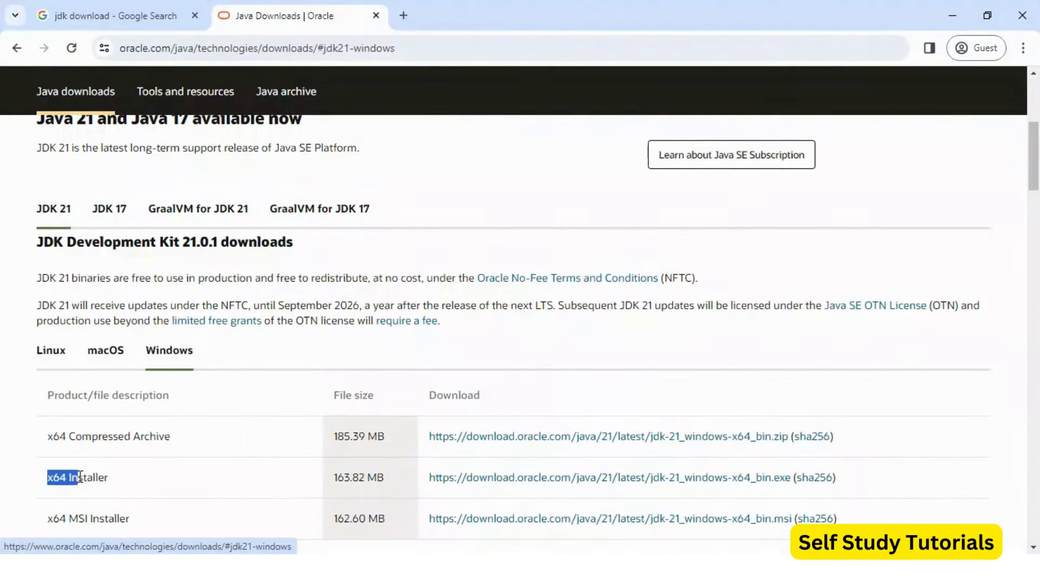
left_click(339, 477)
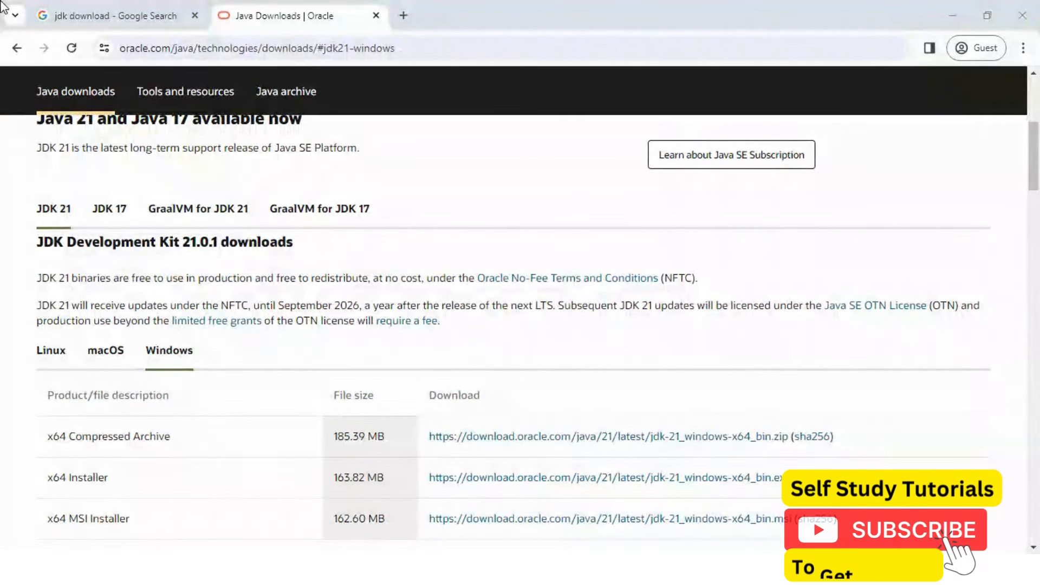
mouse_move(444, 498)
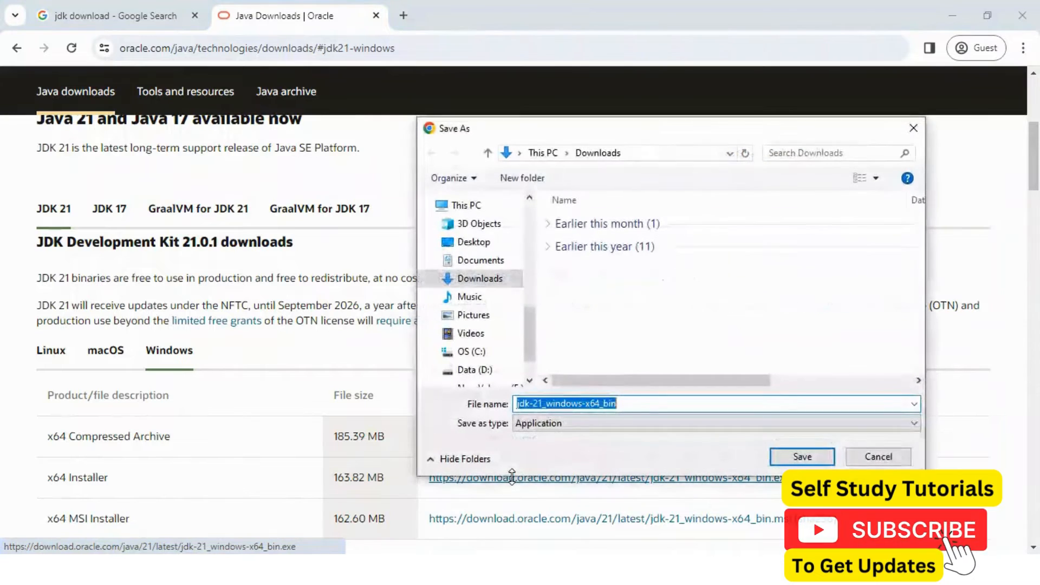
left_click(801, 456)
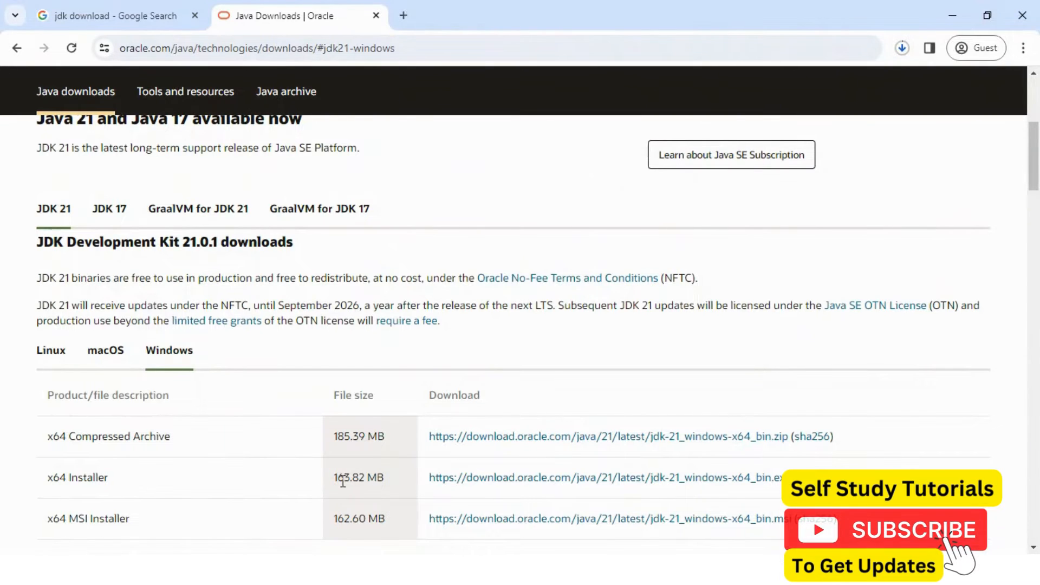
double_click(359, 477)
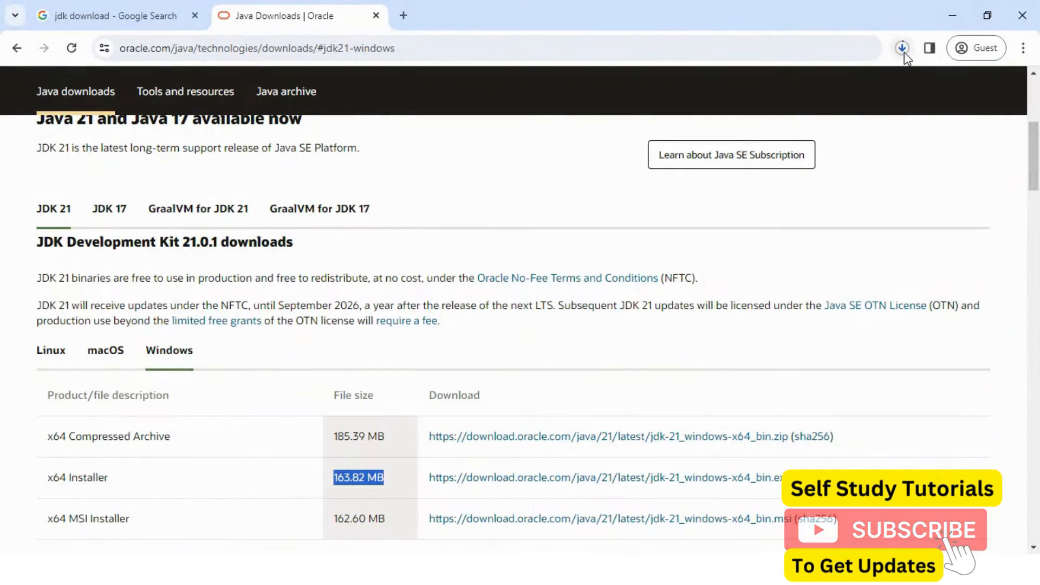
left_click(901, 48)
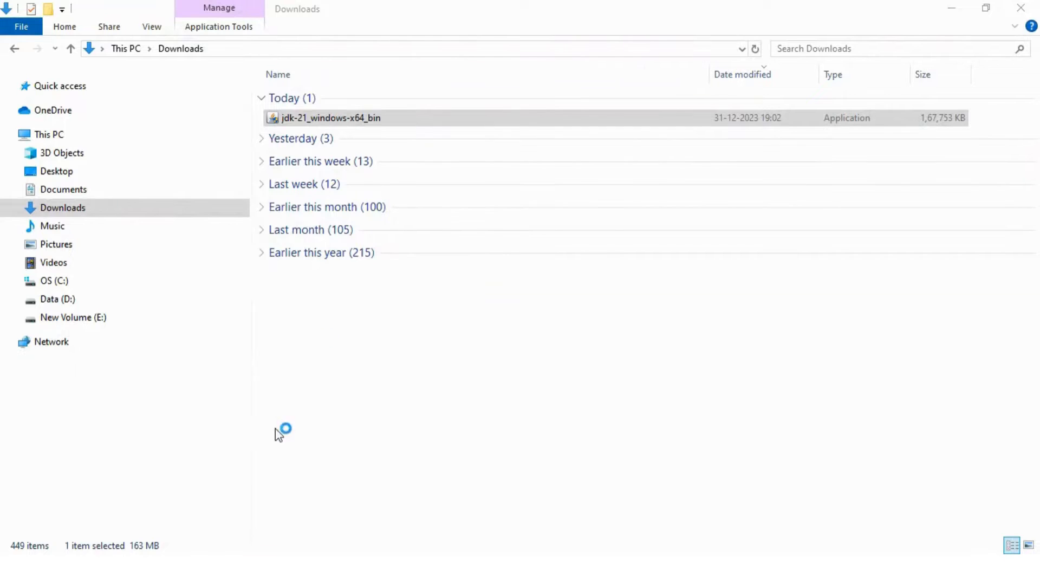
mouse_move(284, 473)
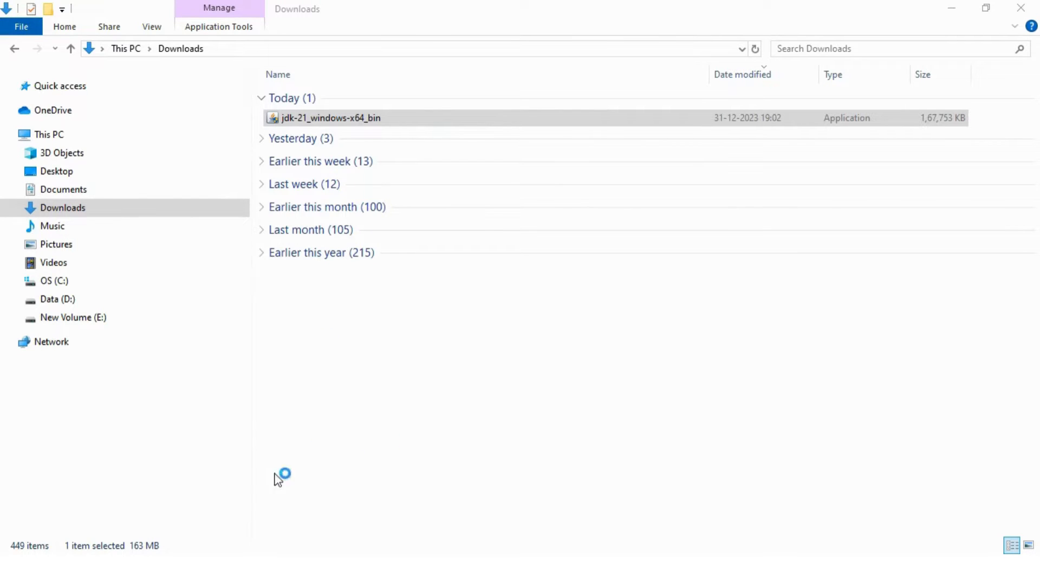
Step: Run jdk-21_windows-x64_bin, allow UAC, keep the default install folder and start installing
double_click(332, 117)
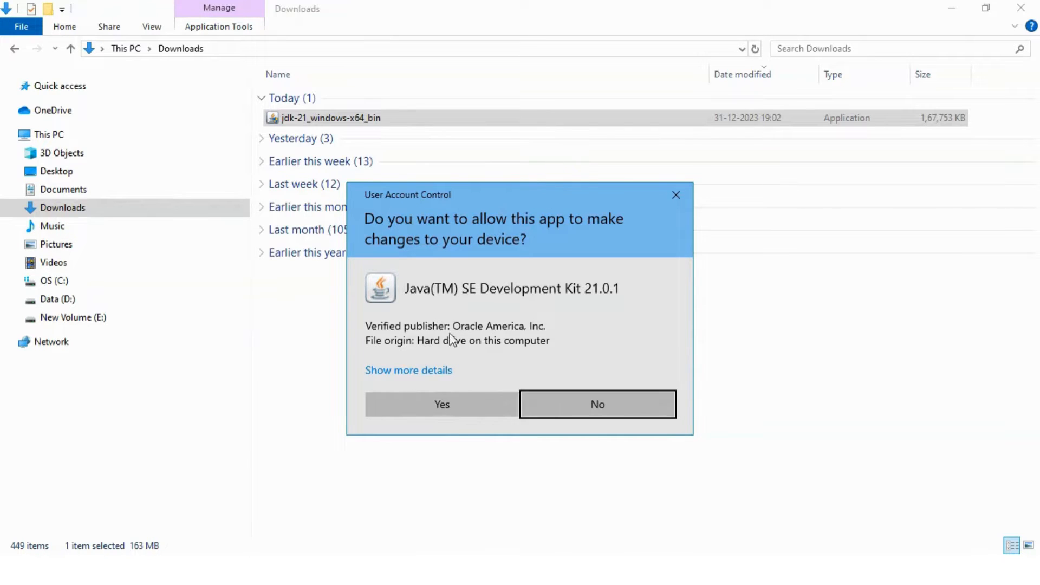
mouse_move(441, 404)
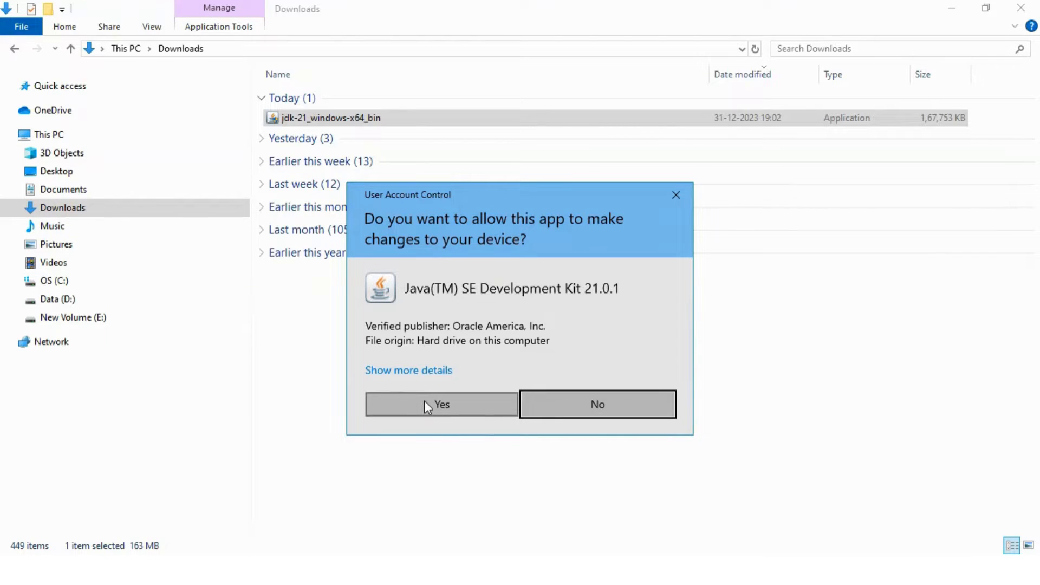
left_click(441, 404)
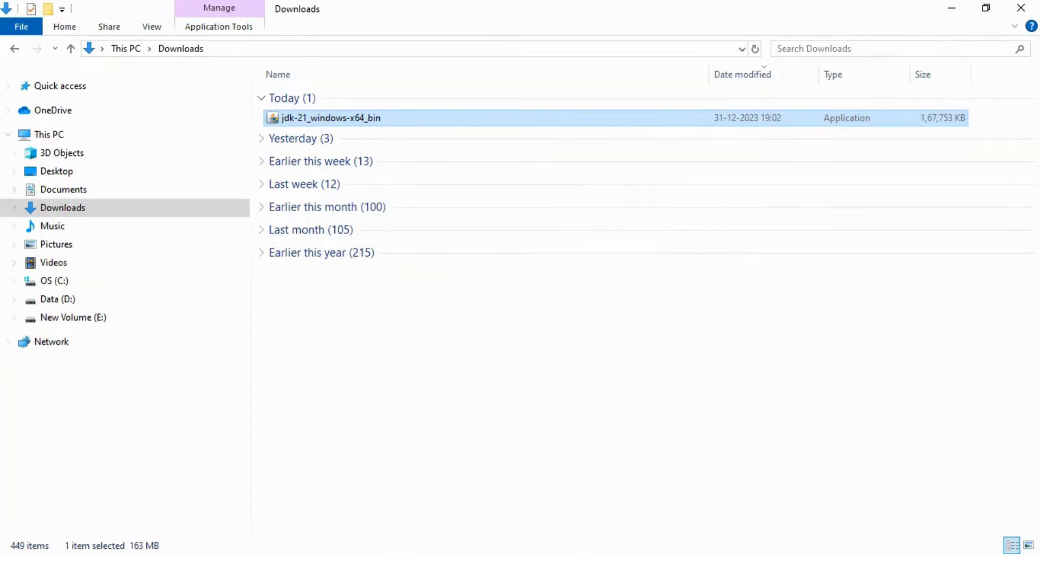
double_click(332, 117)
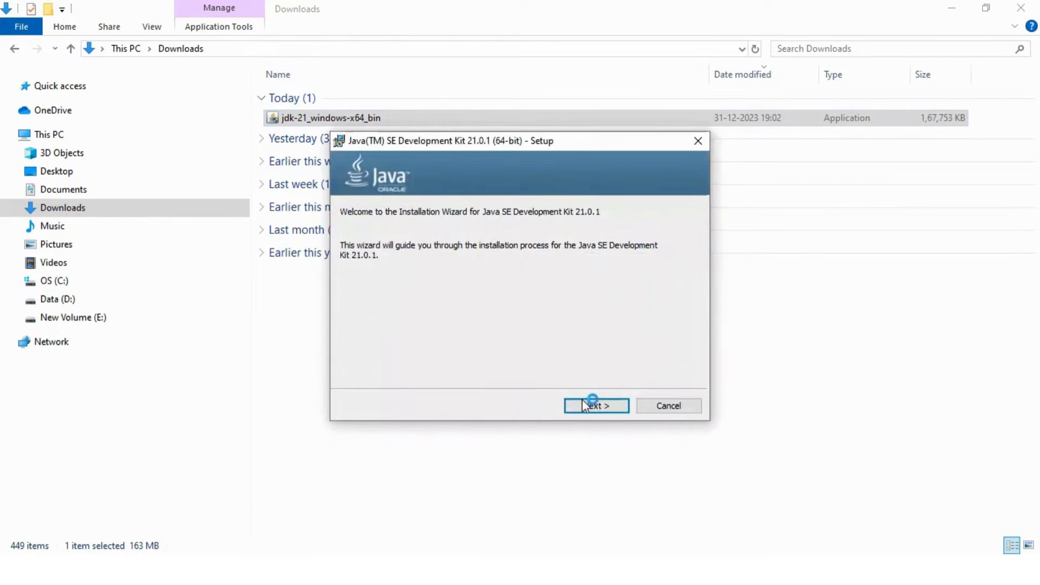
left_click(595, 405)
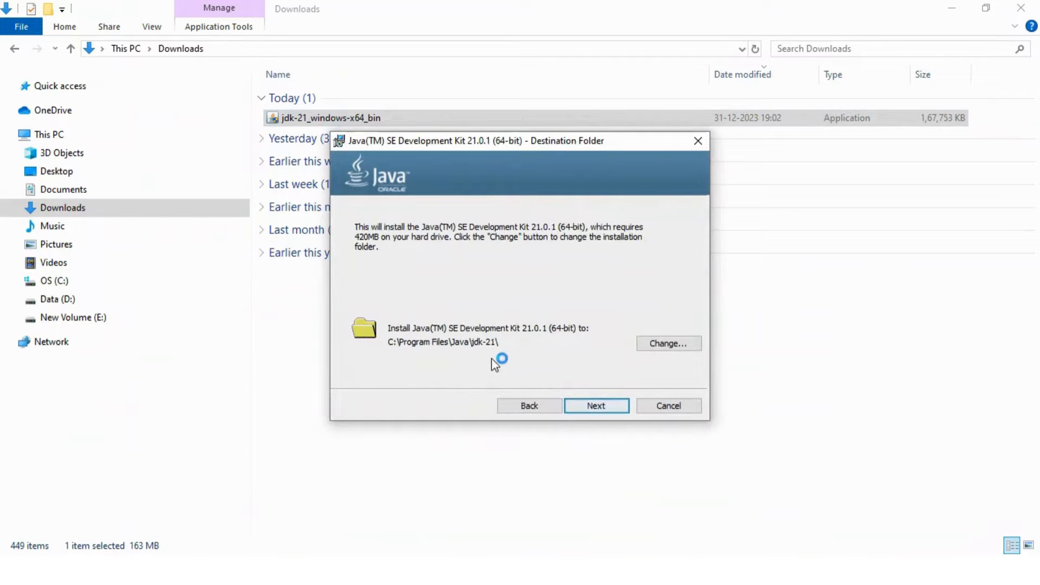
left_click(596, 406)
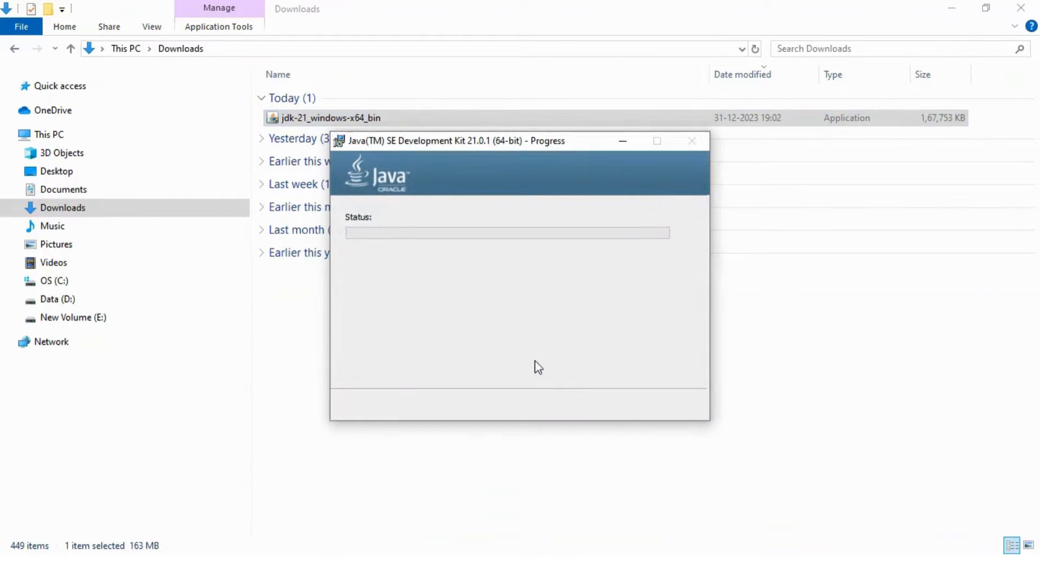
mouse_move(488, 318)
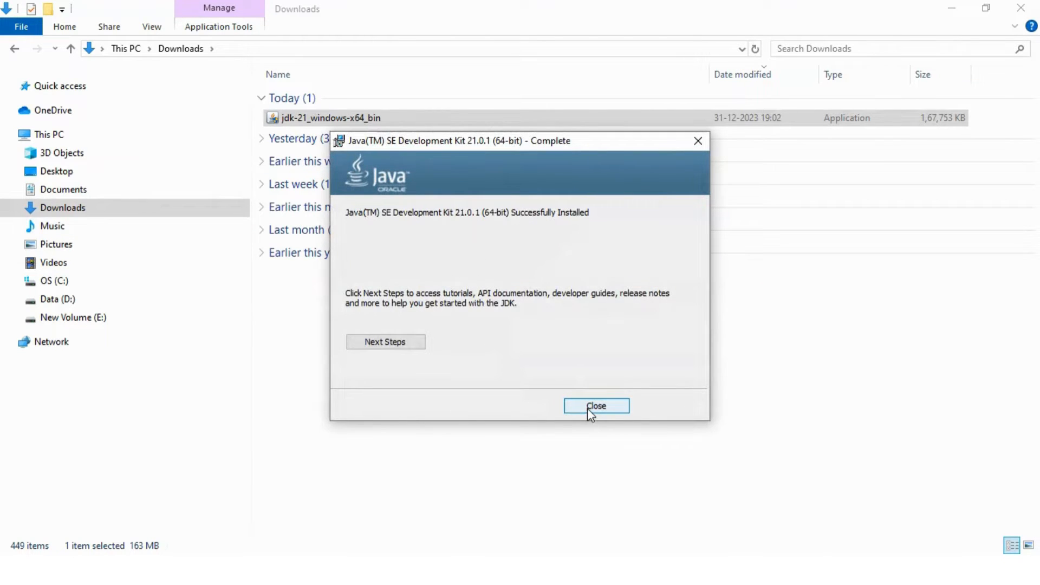
mouse_move(529, 228)
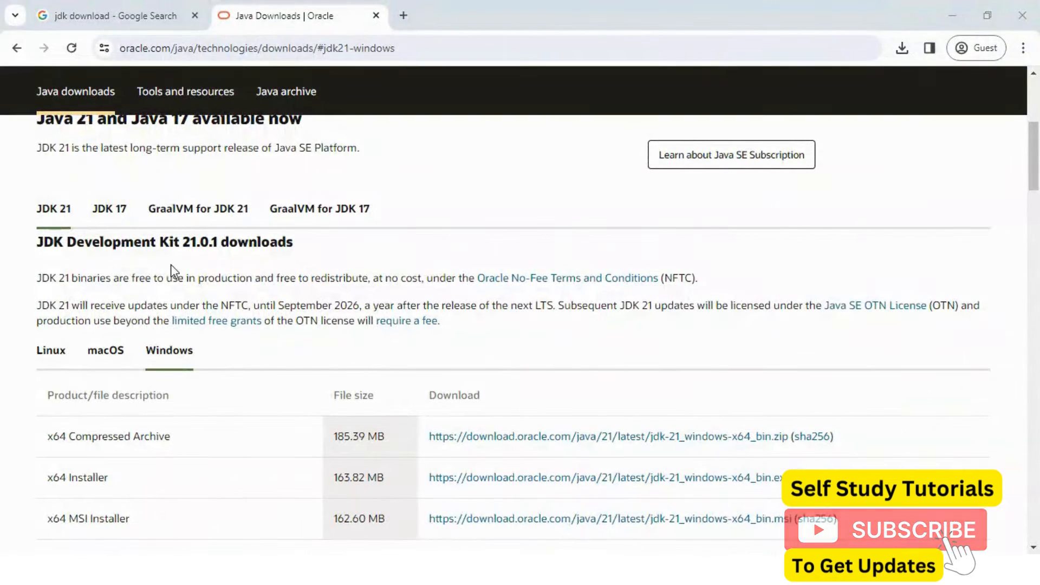
Step: Search Google for 'netbeans download' and open the Apache NetBeans Releases result
left_click(112, 15)
type("netbeans download")
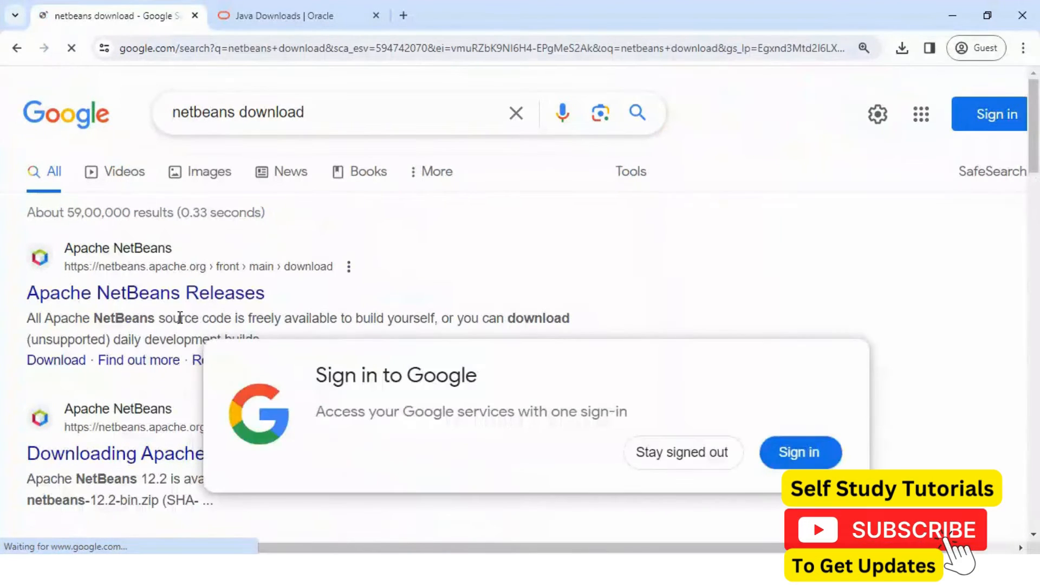
left_click(681, 453)
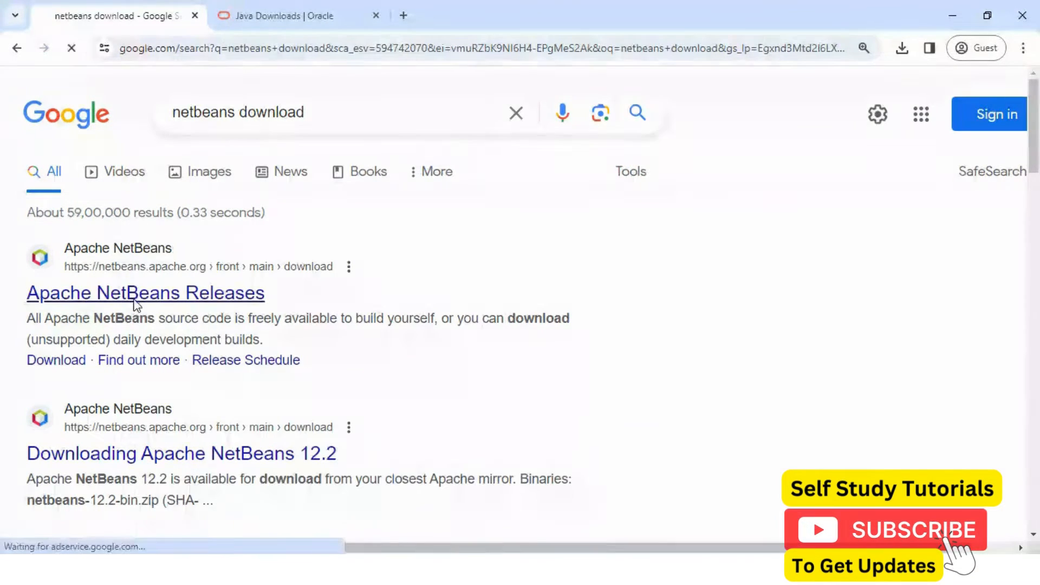
left_click(145, 292)
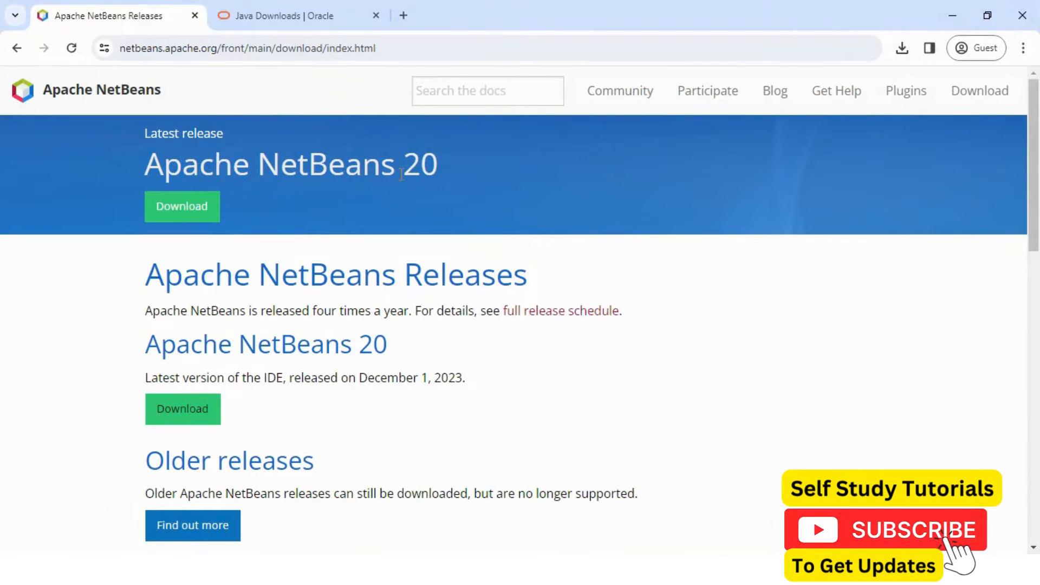
Step: Go to the NetBeans 20 download page and choose Apache-NetBeans-20r1-bin-windows-x64.exe
left_click(182, 206)
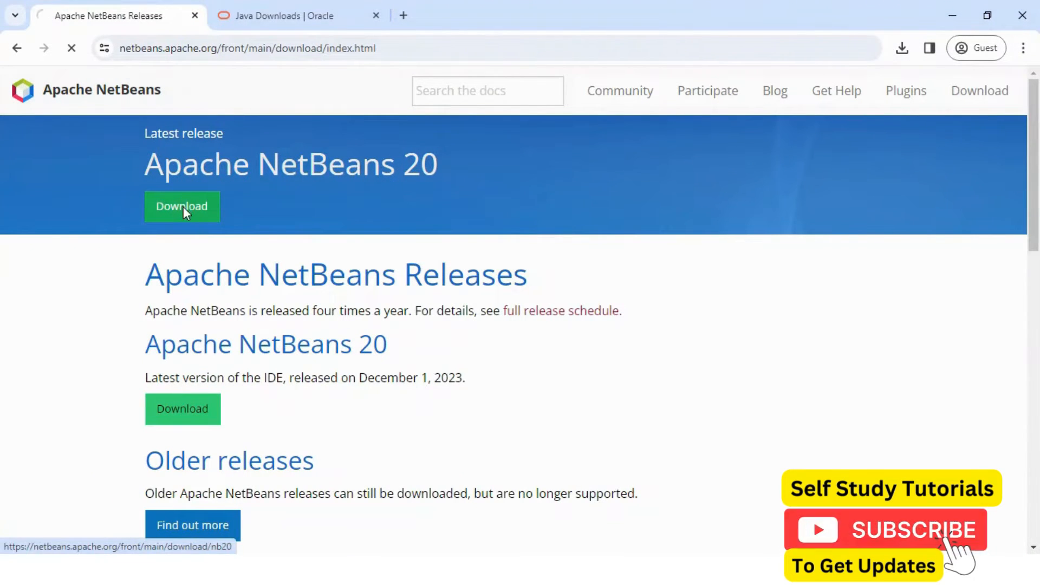
left_click(182, 205)
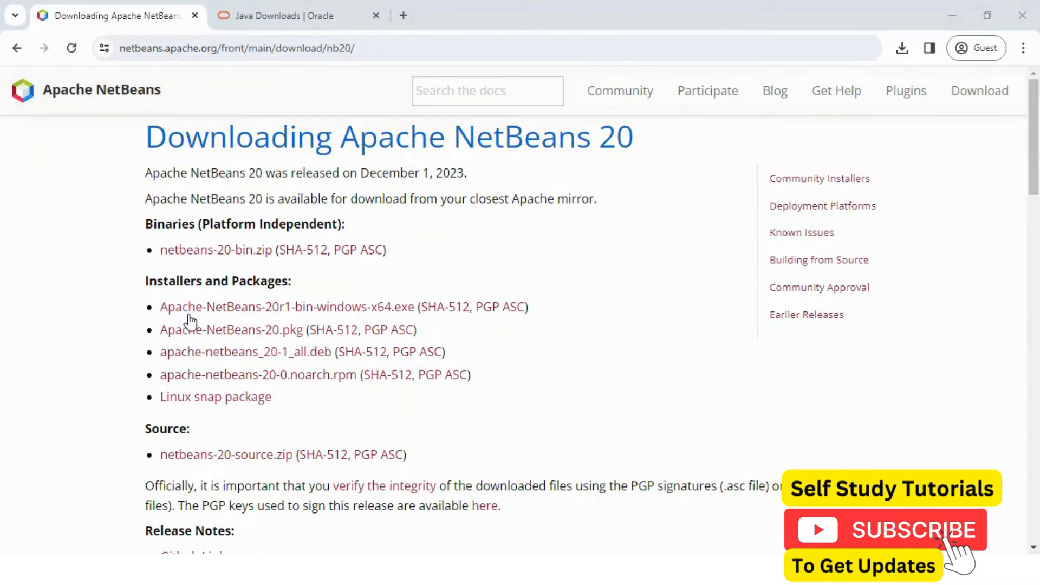
mouse_move(306, 318)
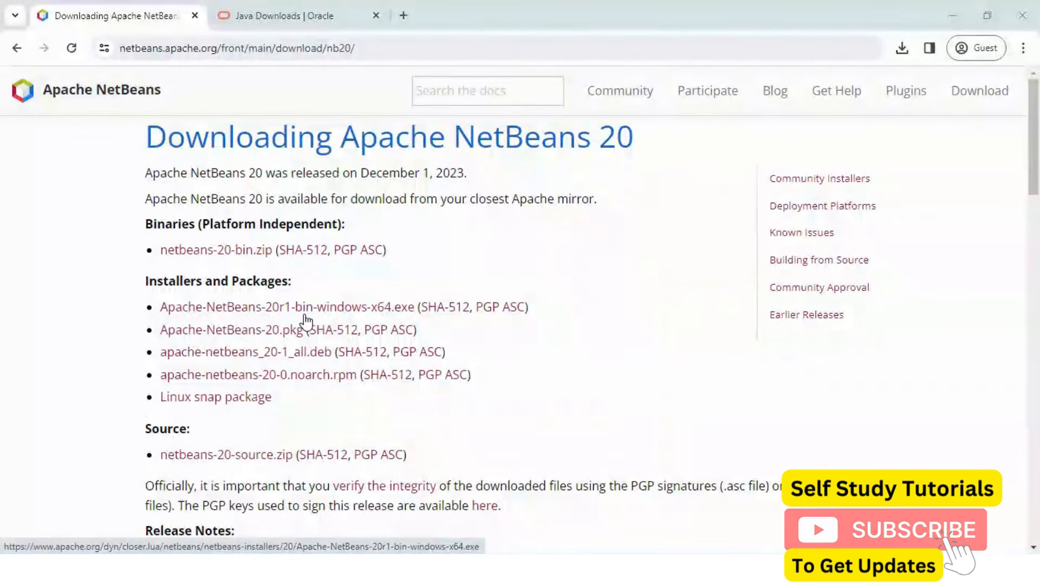
left_click(286, 306)
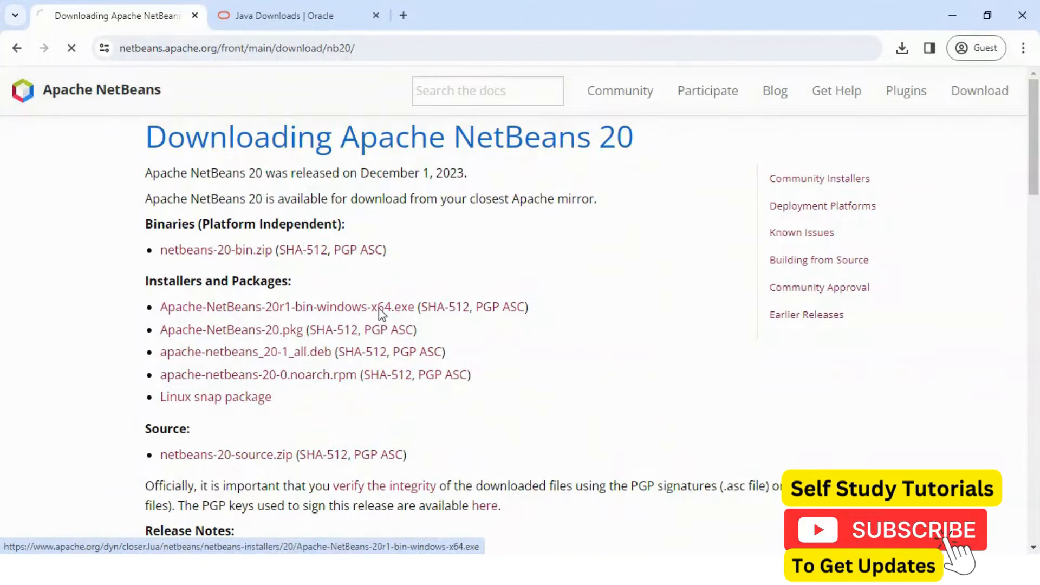
Step: Follow the suggested Apache mirror link and save the NetBeans 20 installer into Downloads
left_click(288, 306)
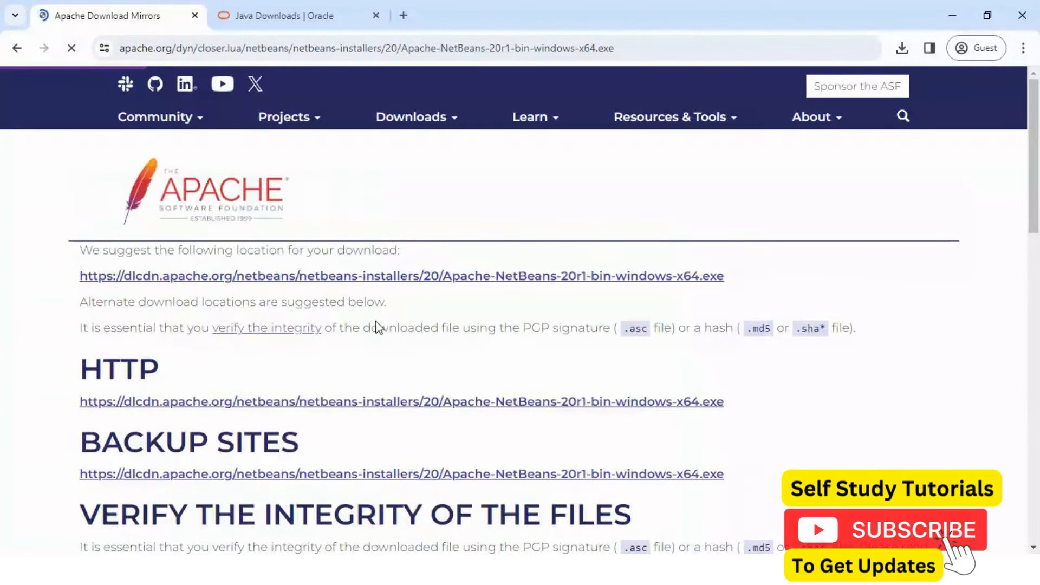
scroll("down", 3)
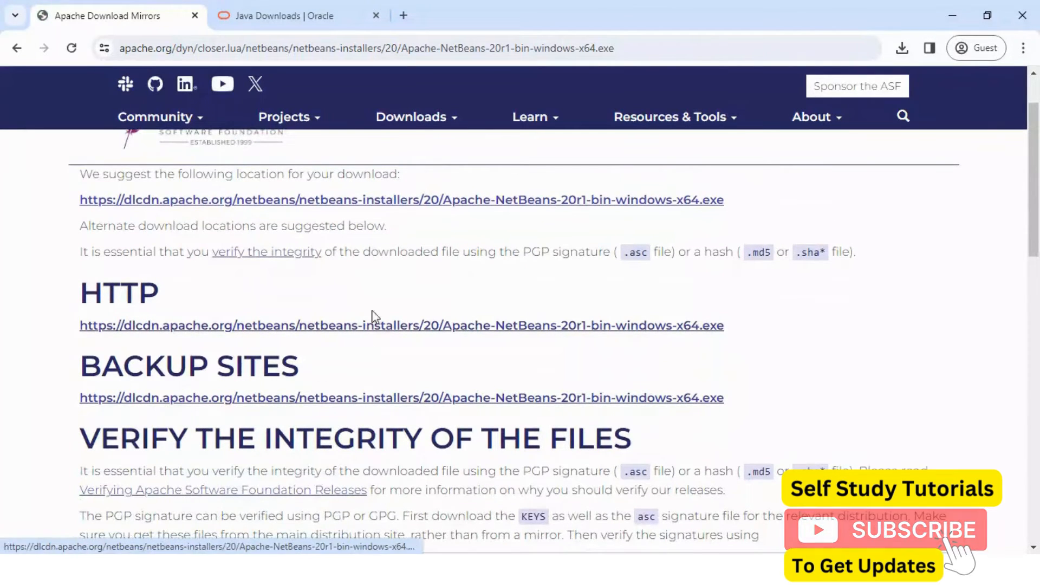
scroll("up", 3)
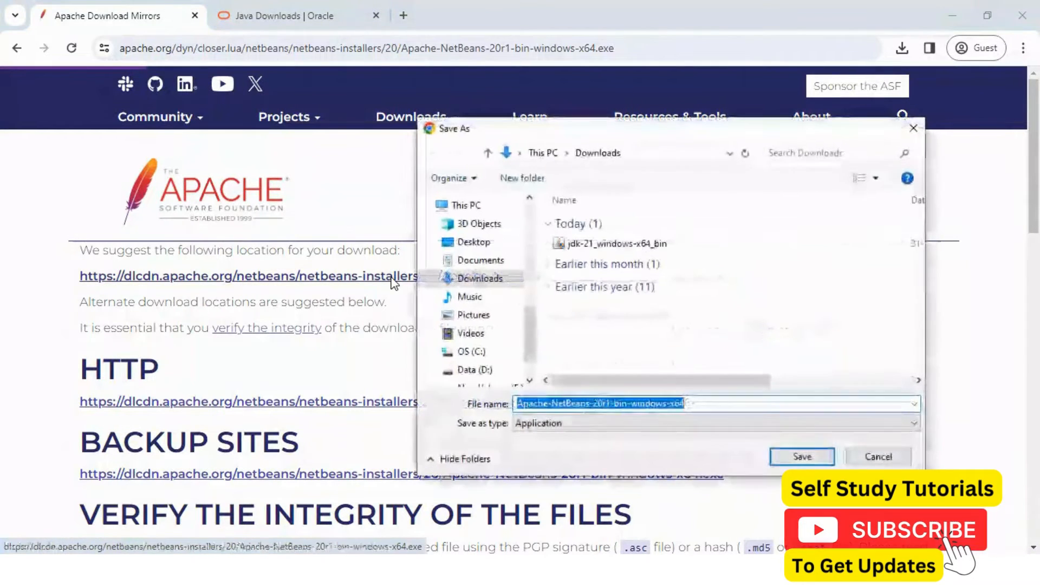
left_click(801, 456)
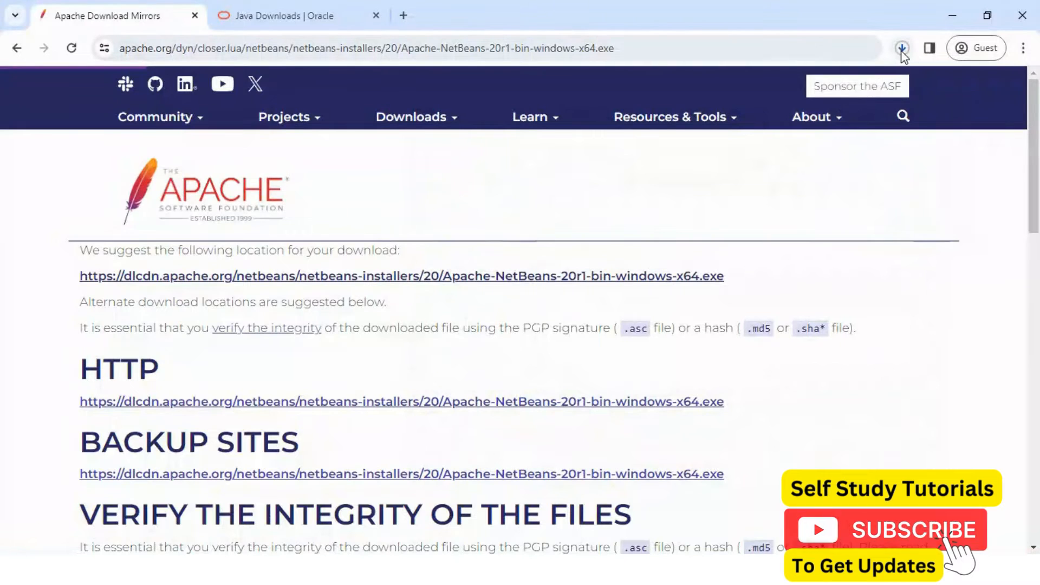
Step: Watch the download finish in Chrome's downloads panel and show the installer in its folder
left_click(900, 47)
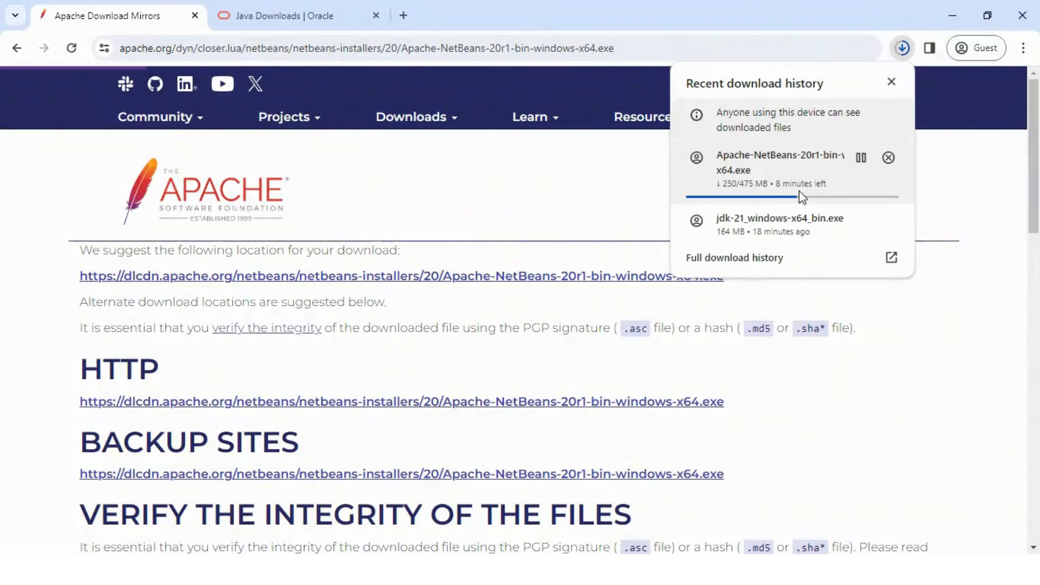
left_click(892, 82)
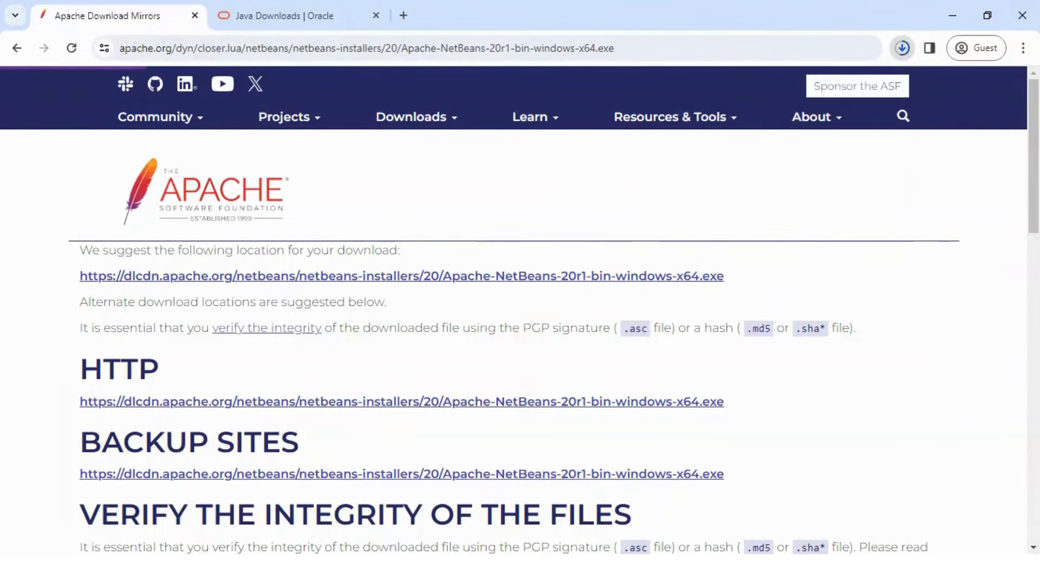
left_click(903, 48)
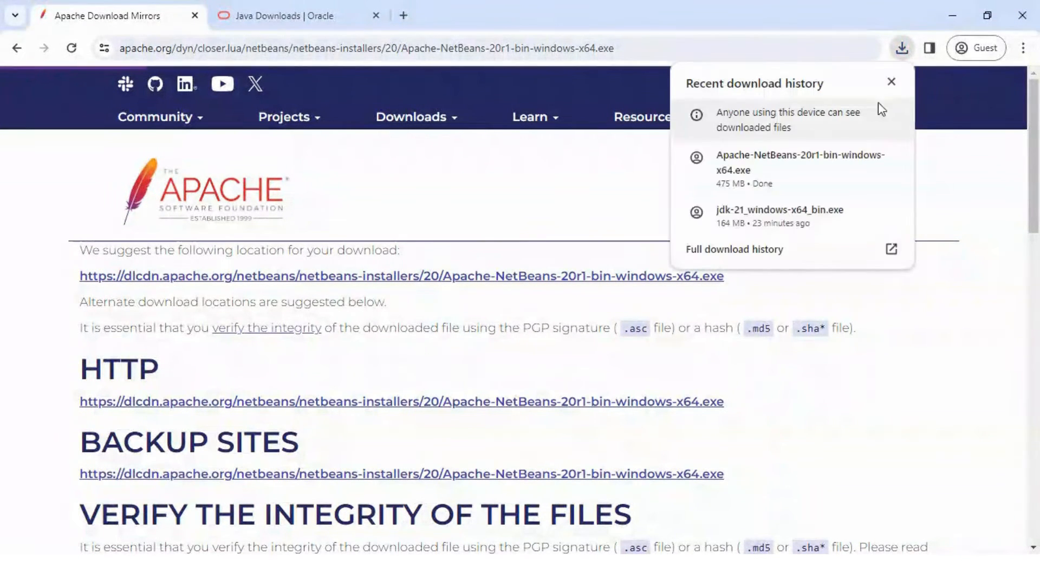
mouse_move(786, 184)
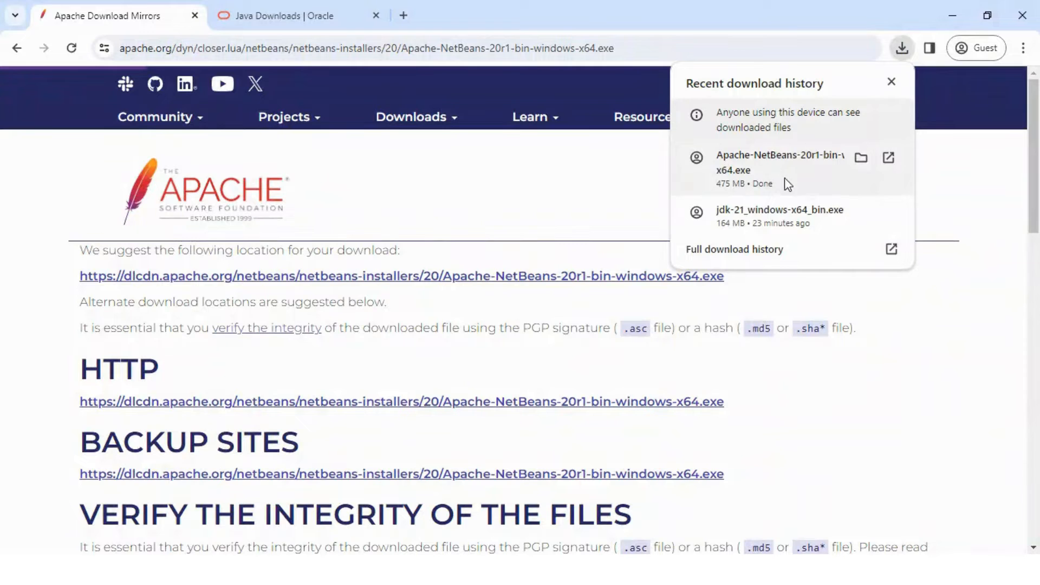
mouse_move(779, 186)
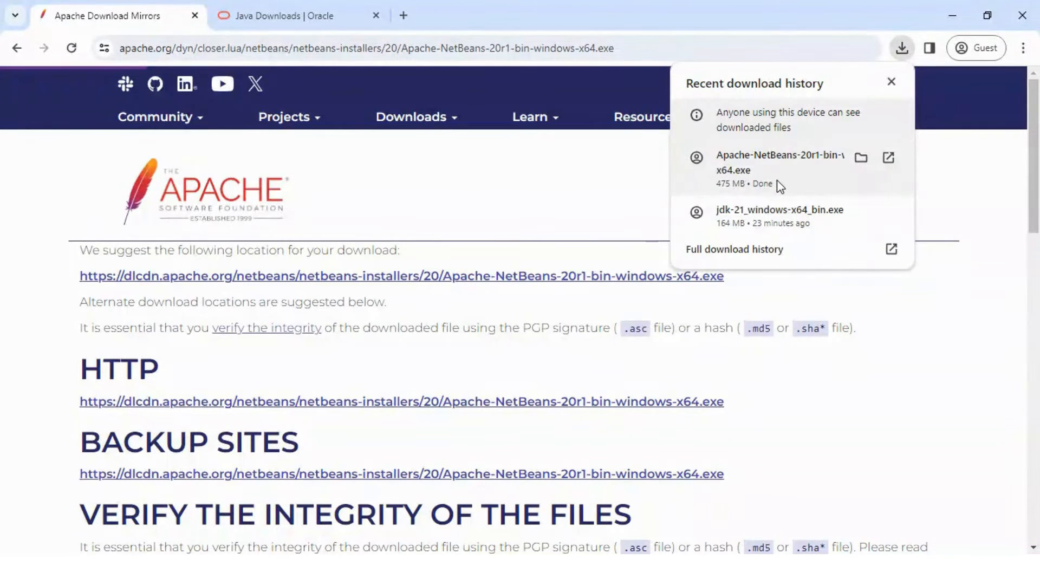
left_click(892, 82)
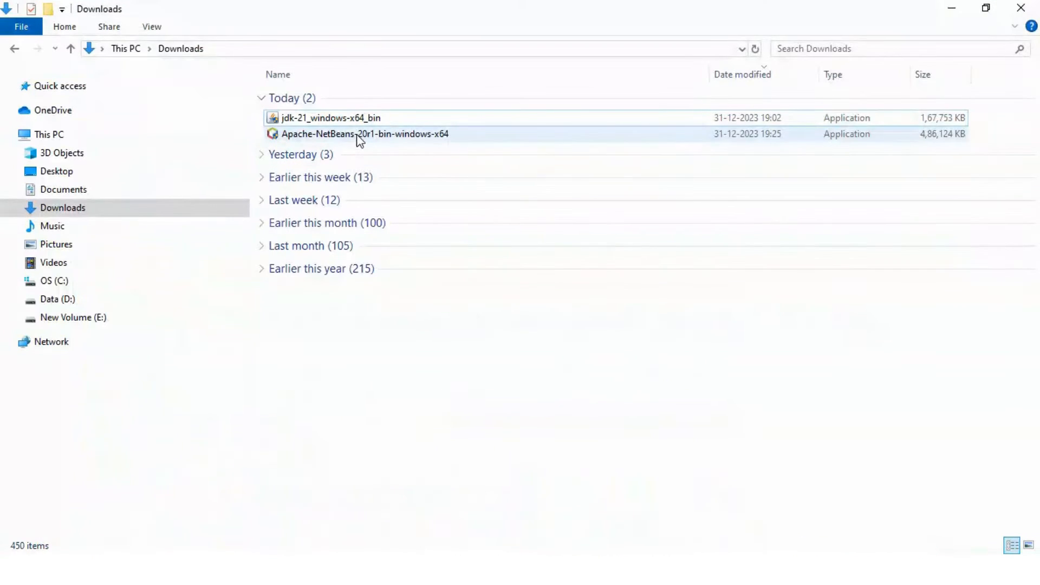
Step: Launch the Apache NetBeans 20 installer from Downloads, allow UAC and pass the welcome screen
left_click(364, 133)
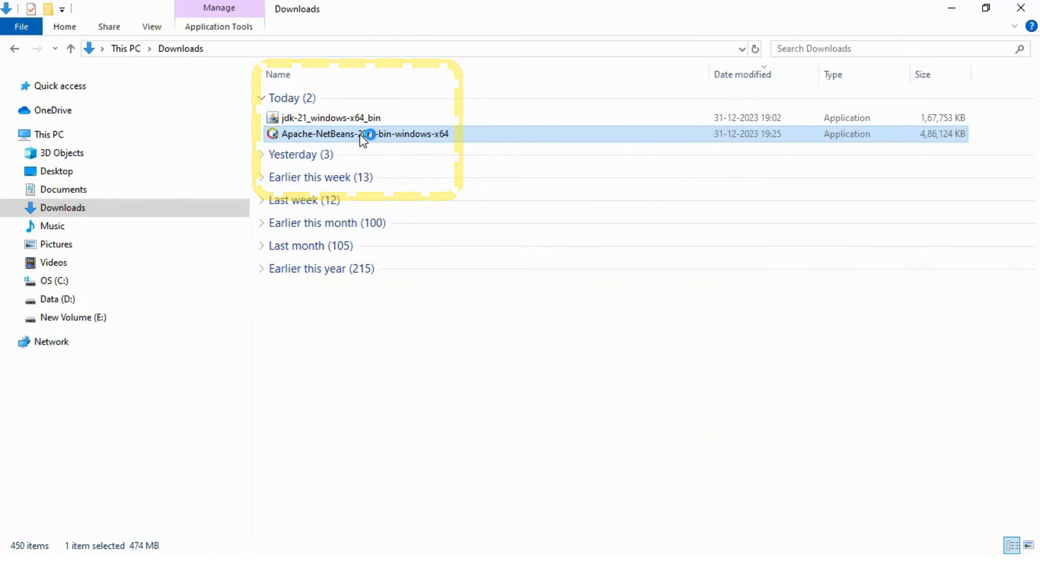
double_click(364, 133)
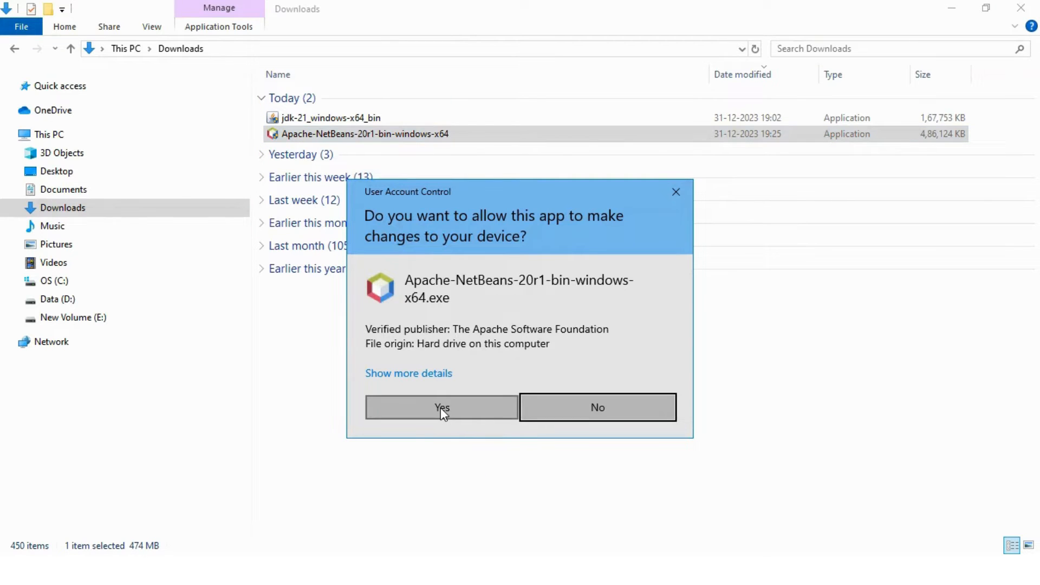
left_click(441, 407)
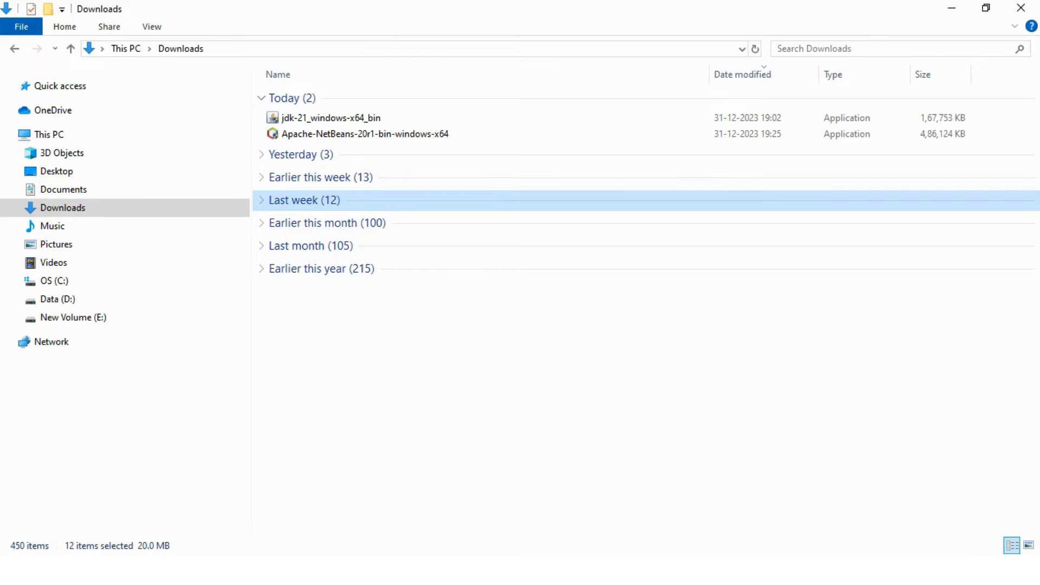
double_click(364, 133)
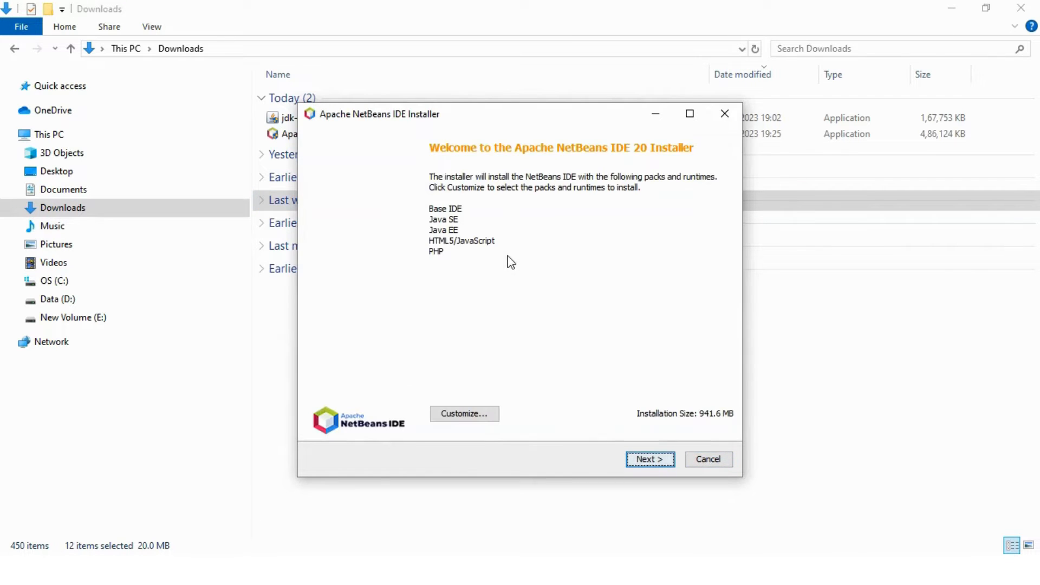
left_click(649, 459)
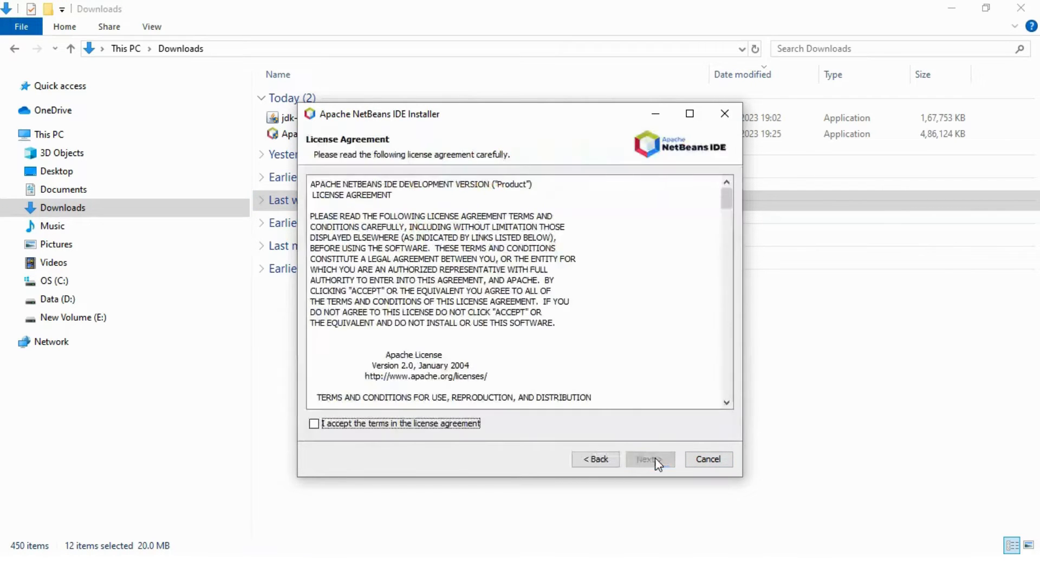
Step: Accept the license, keep default folders with JDK 21, turn off update checks and install
left_click(315, 424)
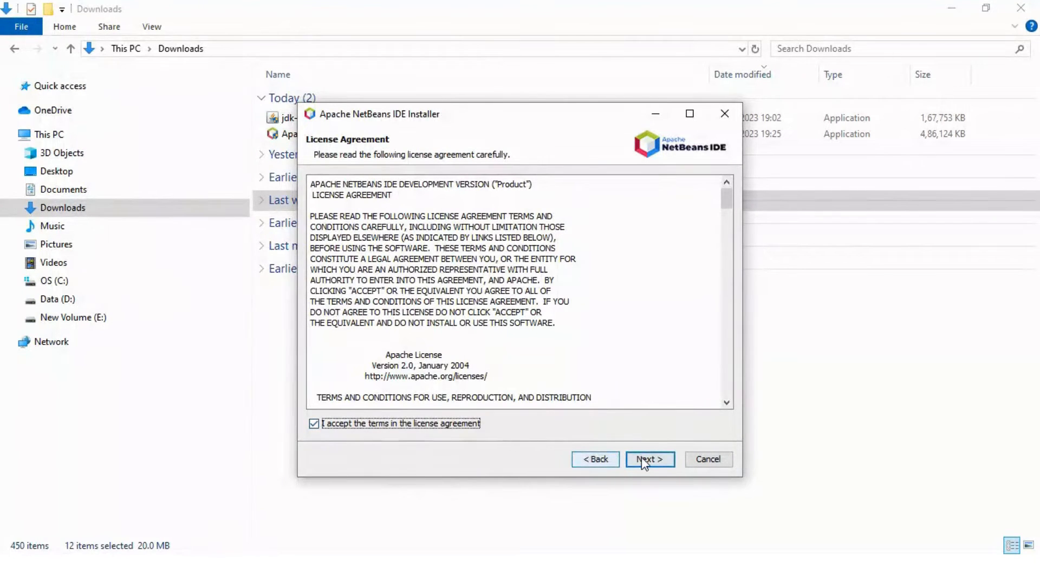
left_click(649, 459)
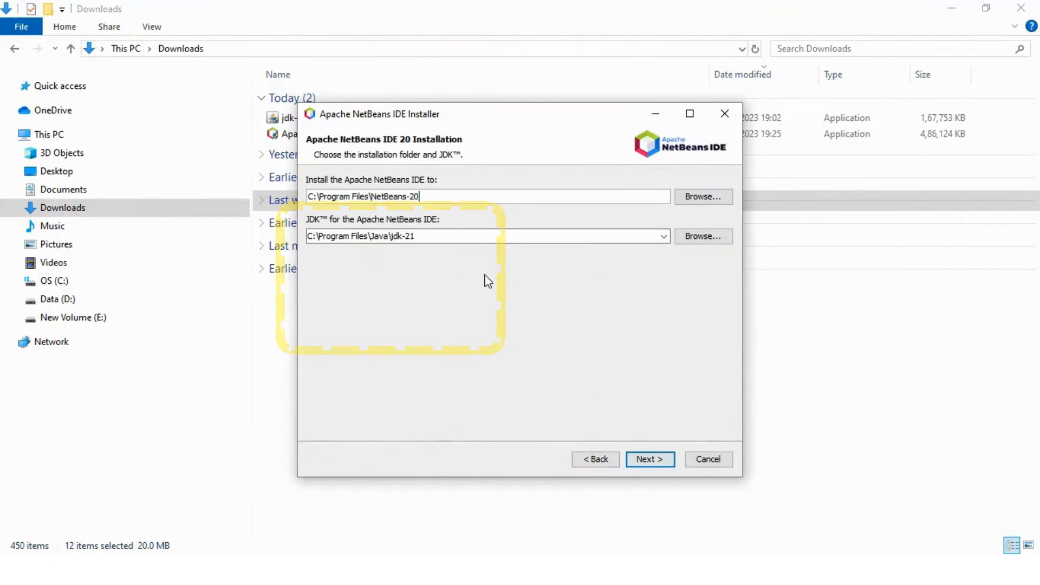
mouse_move(450, 264)
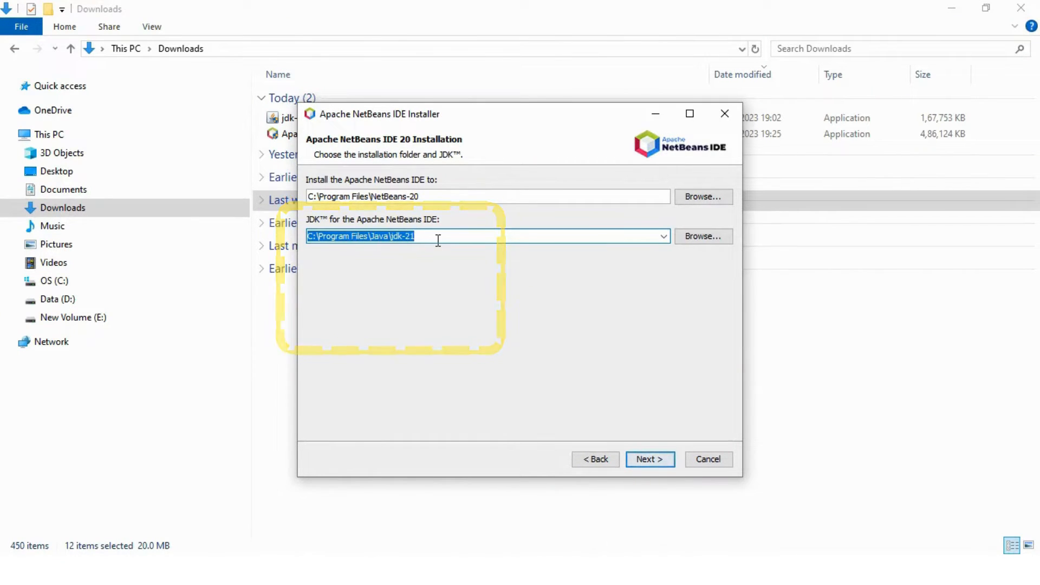
left_click(649, 459)
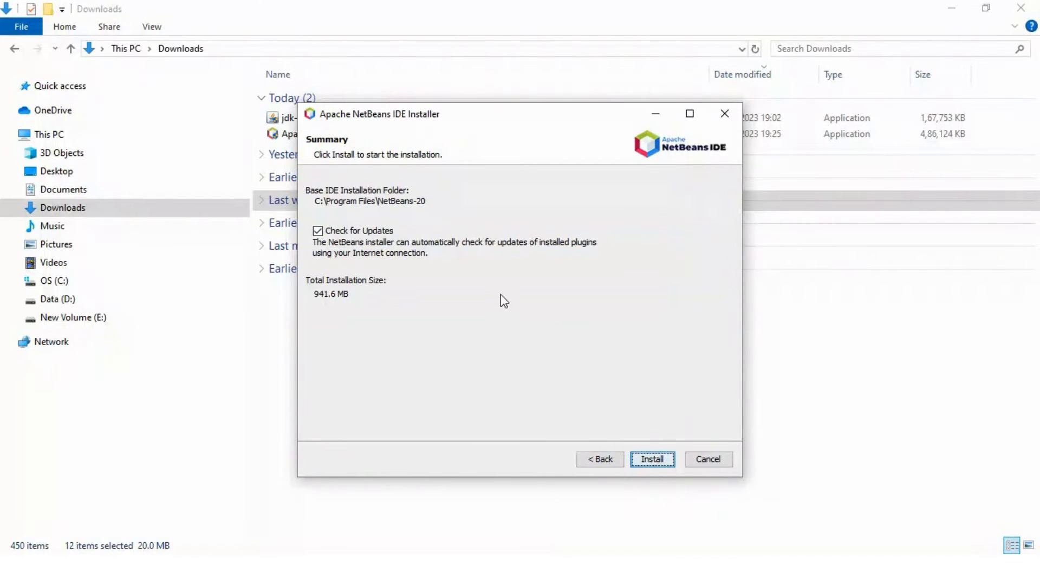
mouse_move(444, 226)
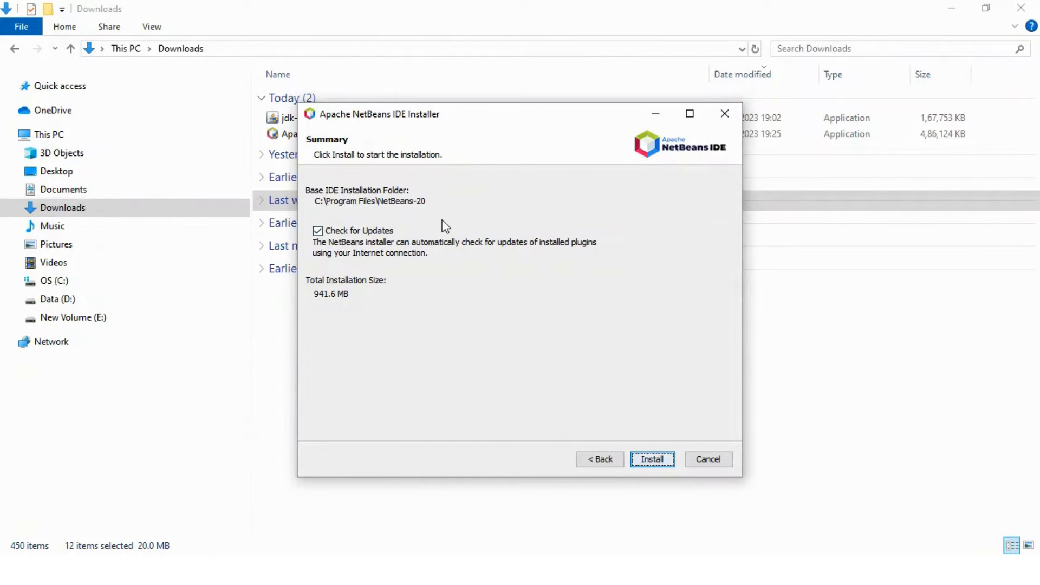
left_click(317, 229)
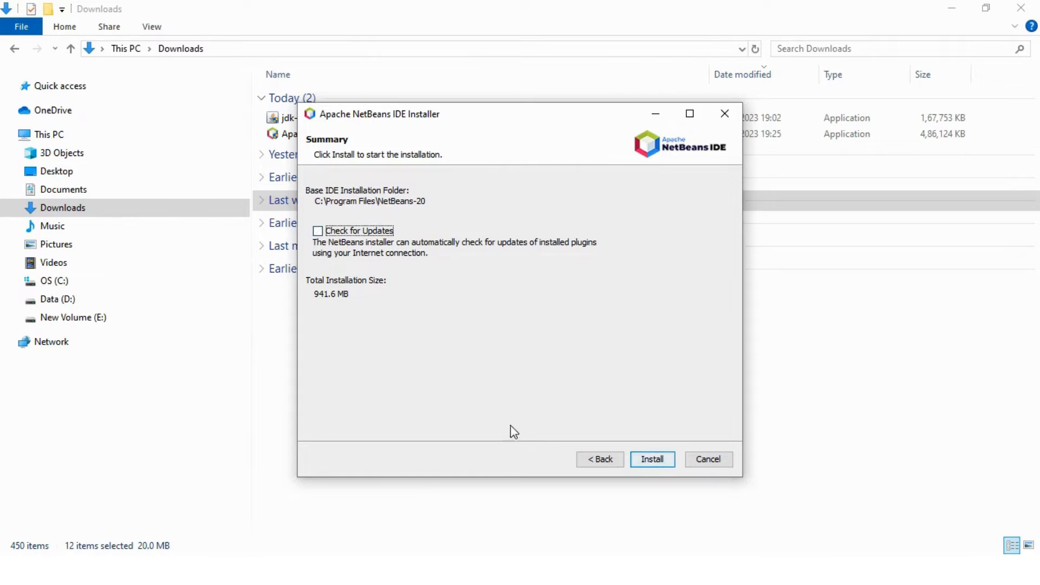
left_click(651, 459)
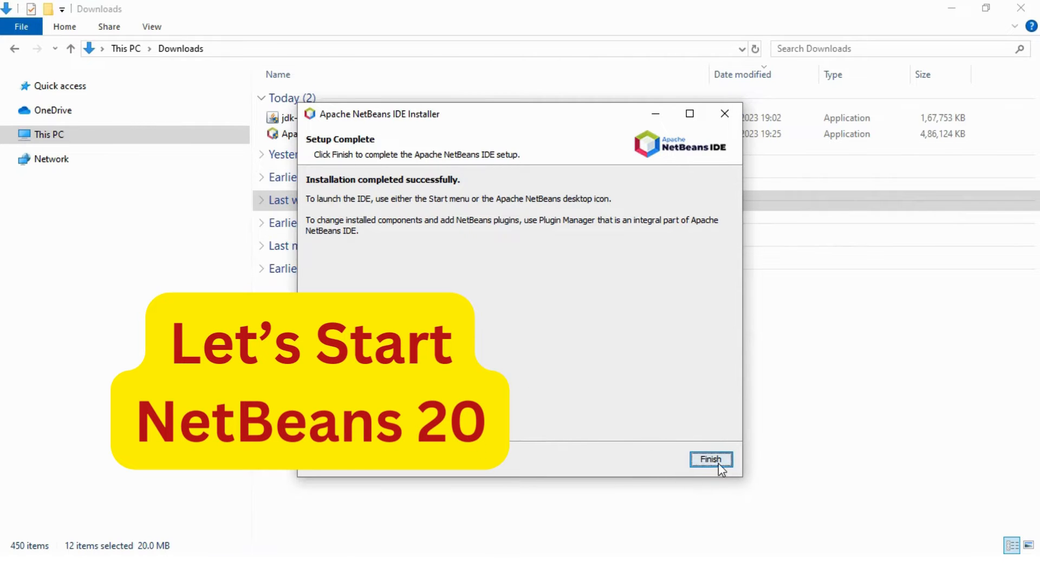
Step: Finish the installer and launch Apache NetBeans IDE 20 from its desktop shortcut
left_click(710, 459)
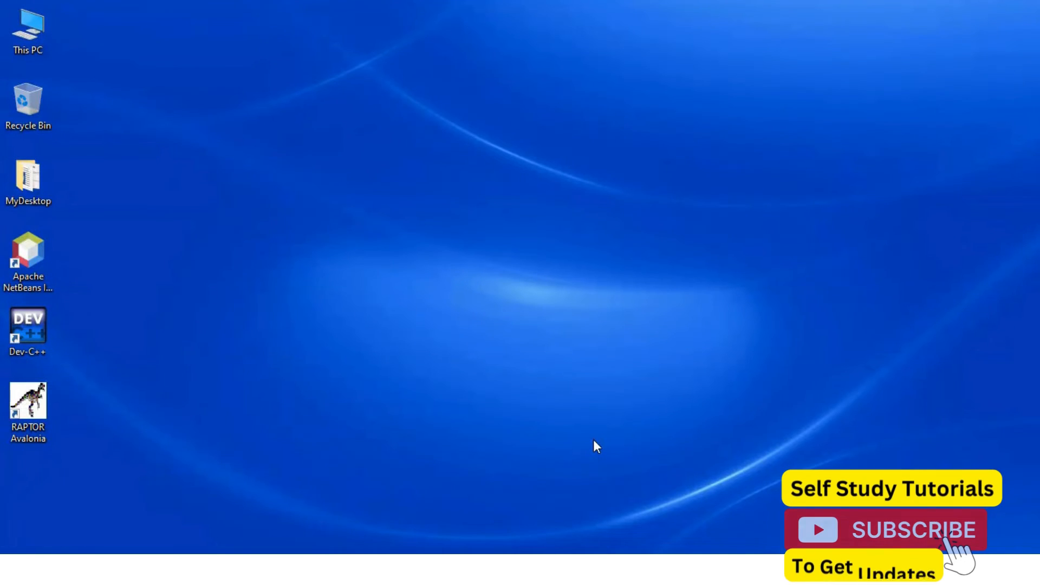
left_click(10, 575)
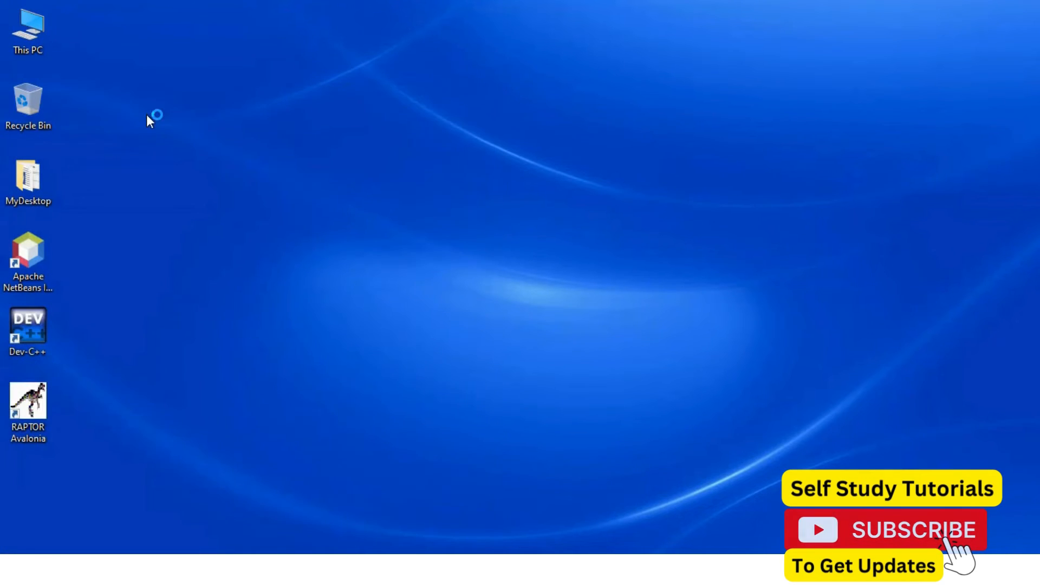
double_click(28, 259)
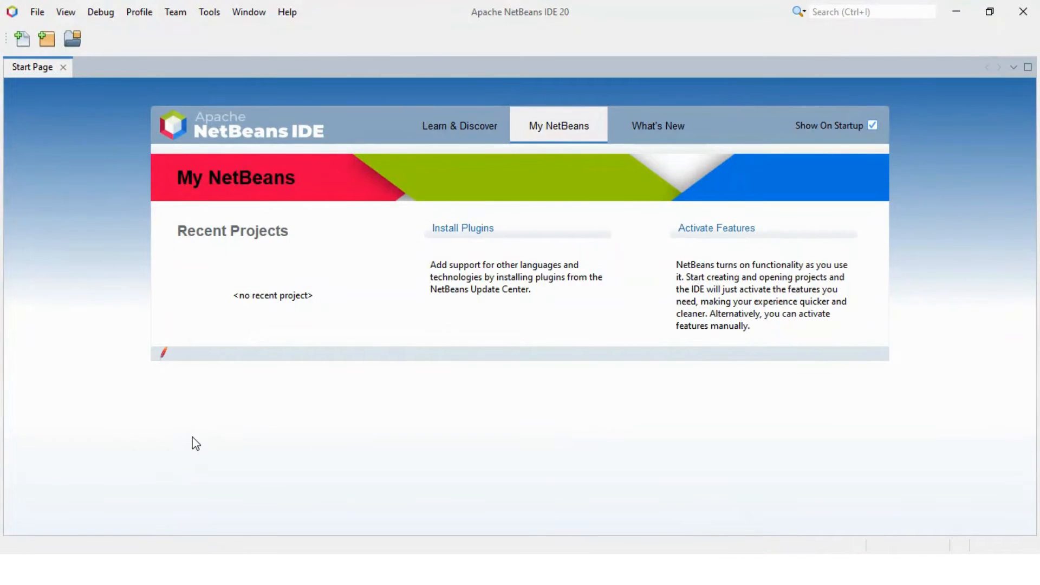
mouse_move(72, 174)
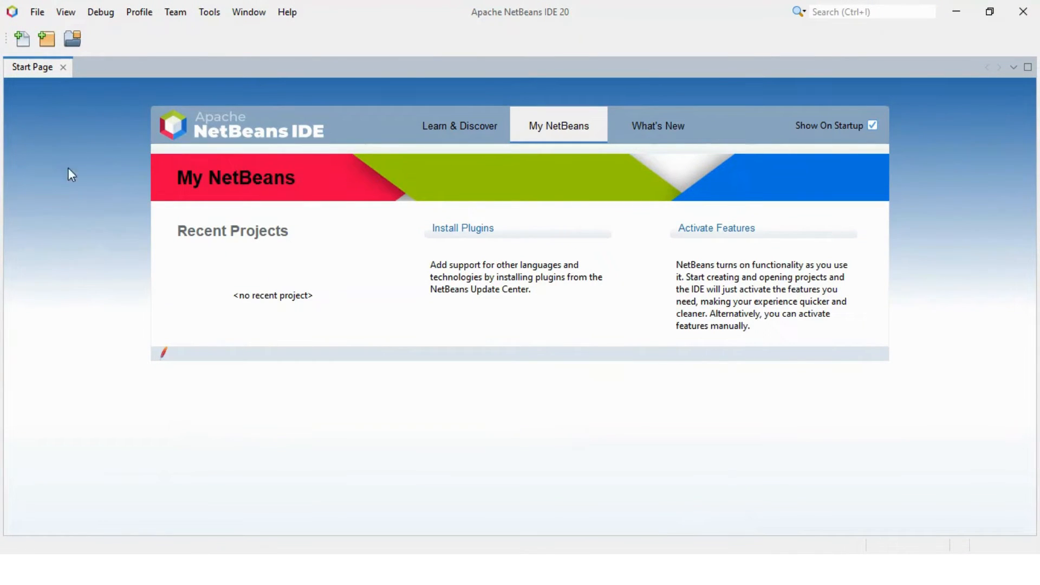
Step: Start a new project of type Java with Maven > Java Application
left_click(65, 12)
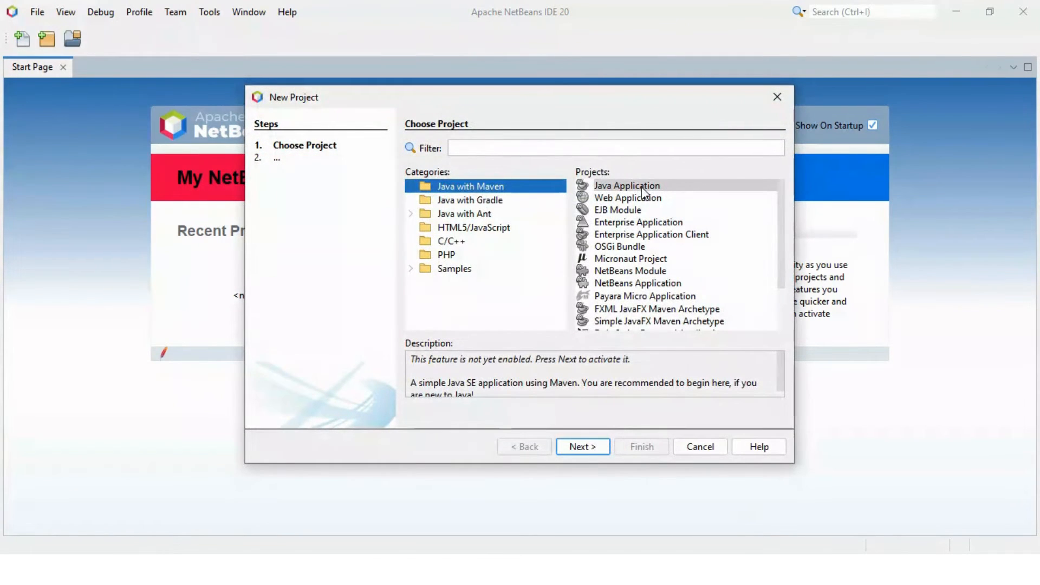
left_click(626, 185)
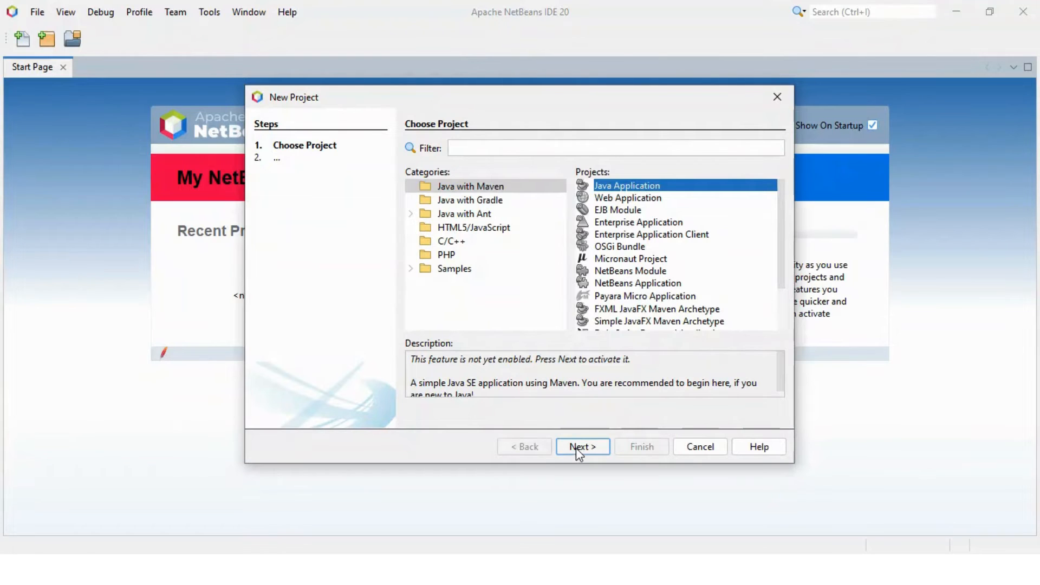
left_click(582, 446)
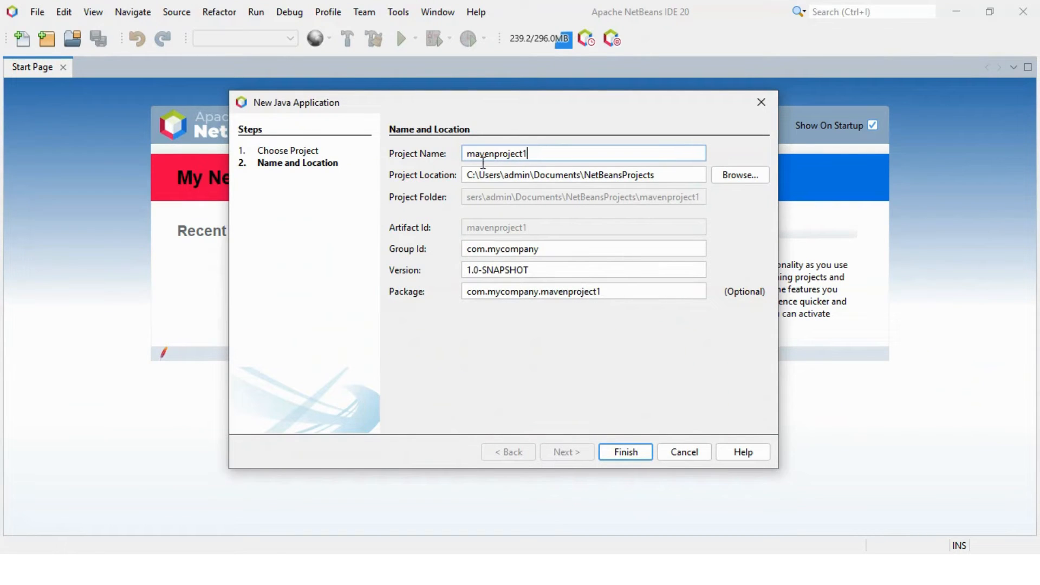
Step: Keep project name mavenproject1, location NetBeansProjects and package com.mycompany.mavenproject1, and finish
triple_click(584, 152)
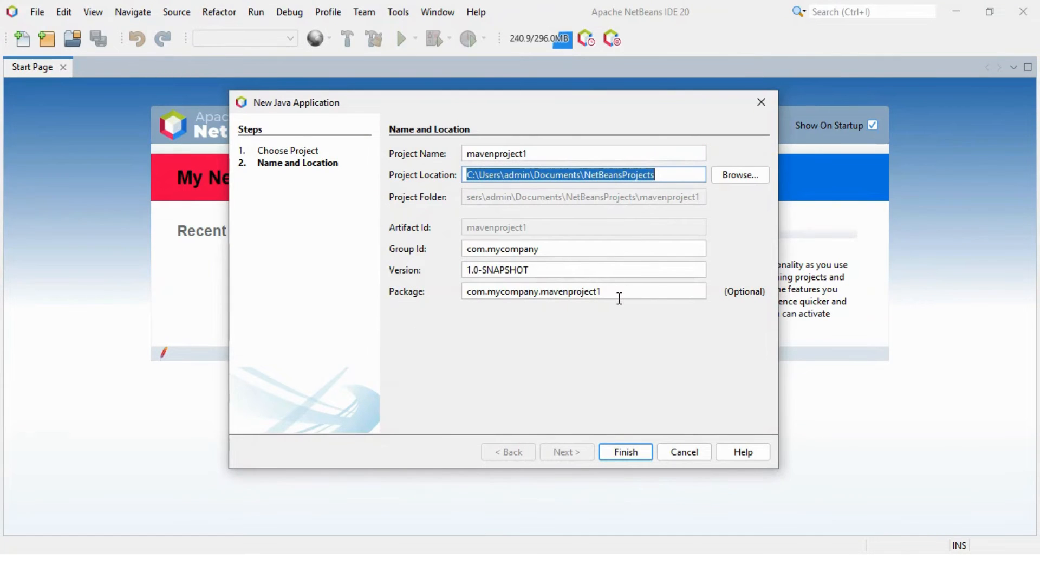
left_click(583, 291)
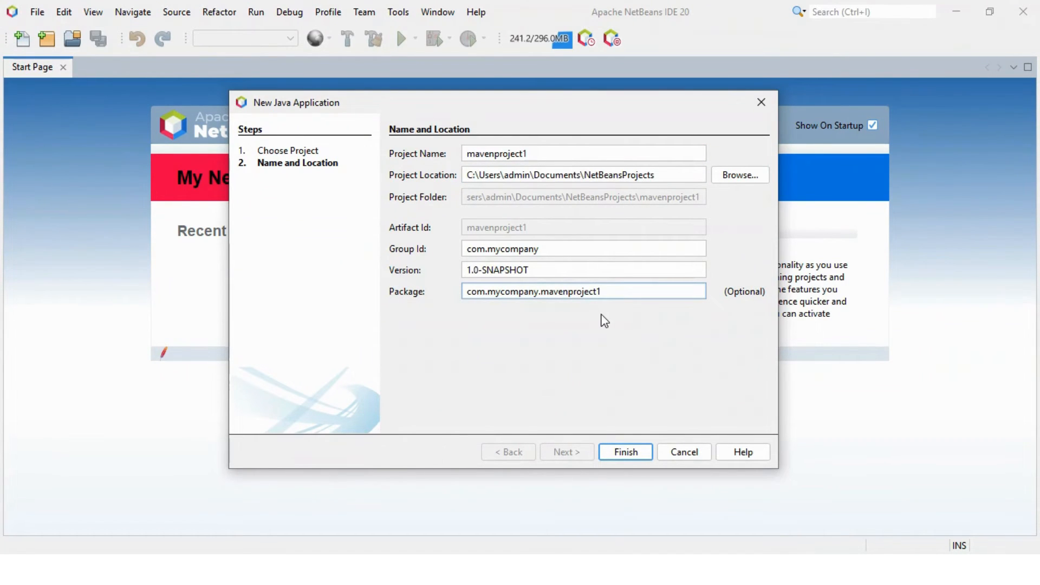
mouse_move(592, 337)
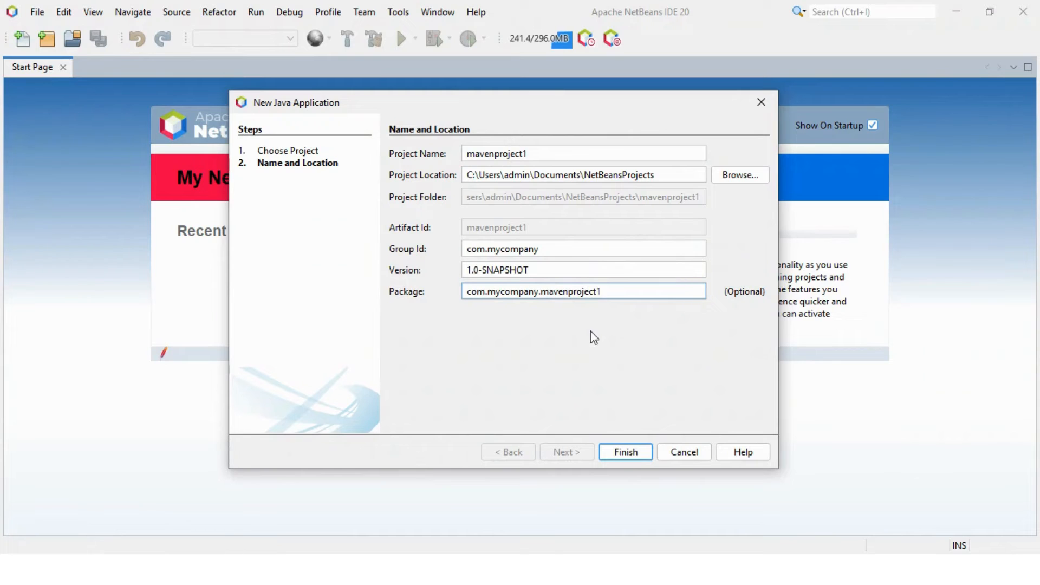
left_click(624, 451)
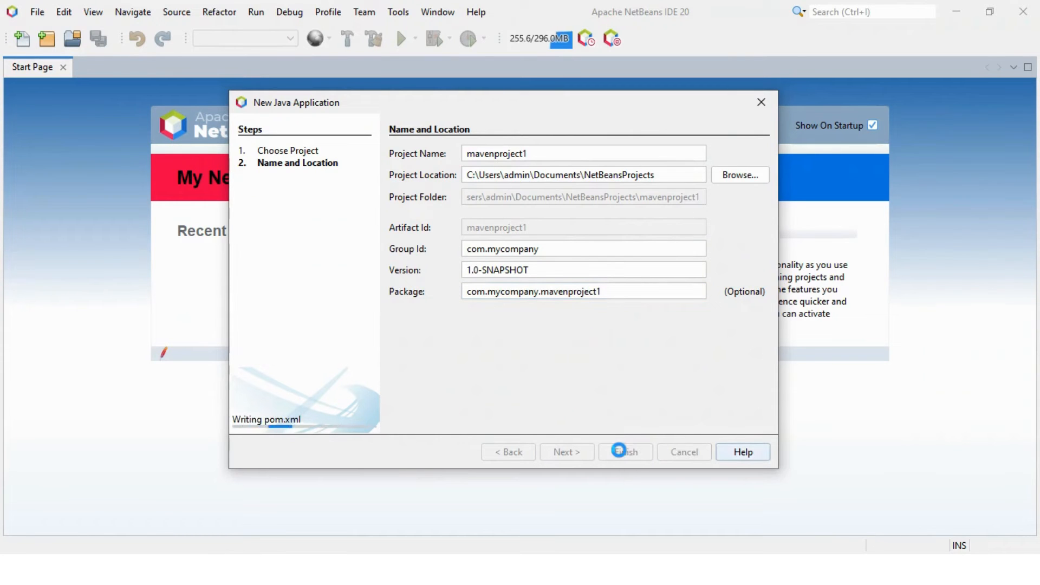
left_click(624, 452)
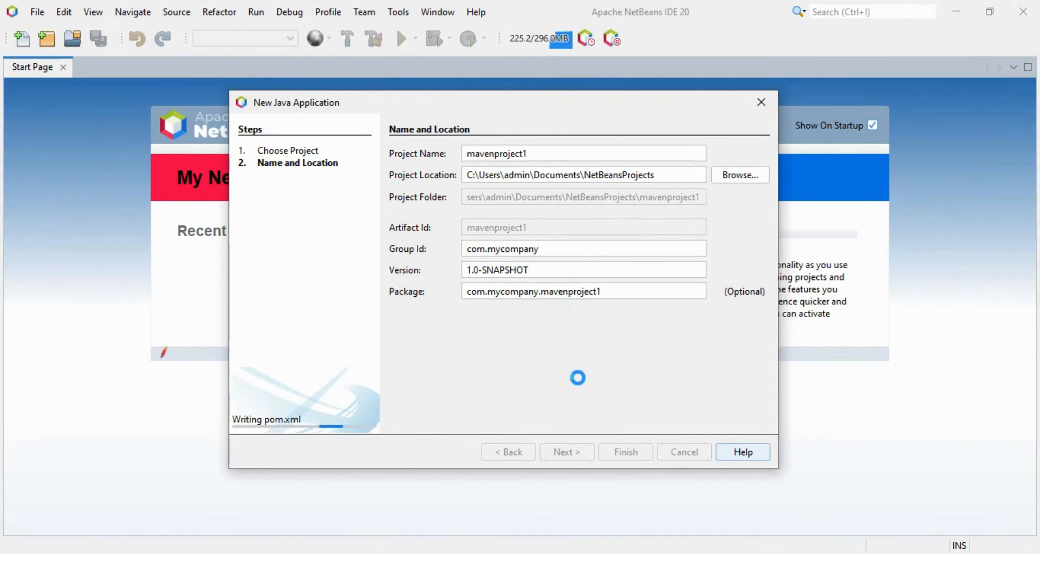
Step: Run Mavenproject1.java via Run File so Output shows Hello World! and BUILD SUCCESS
left_click(624, 452)
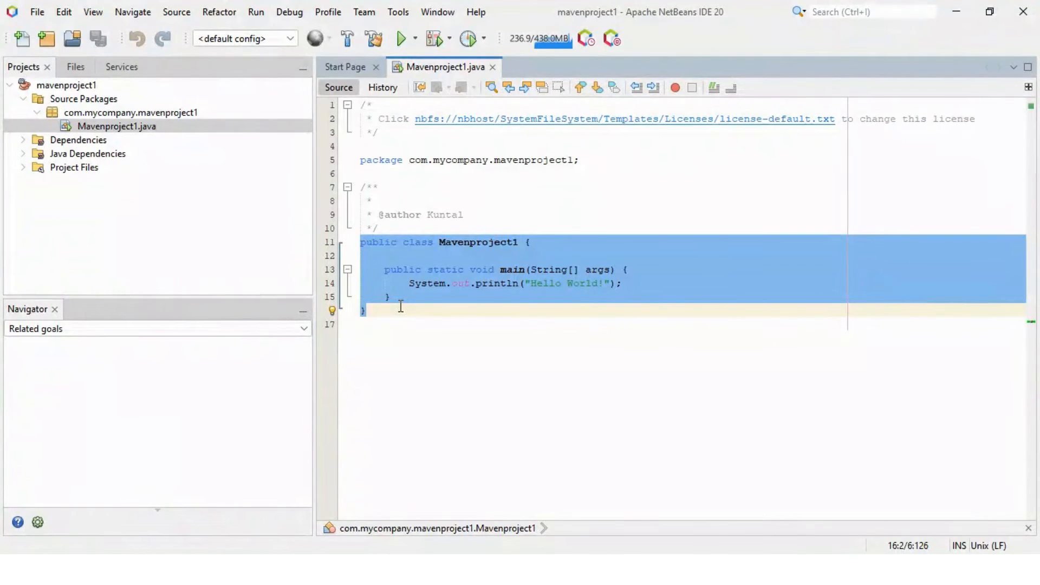
left_click(385, 270)
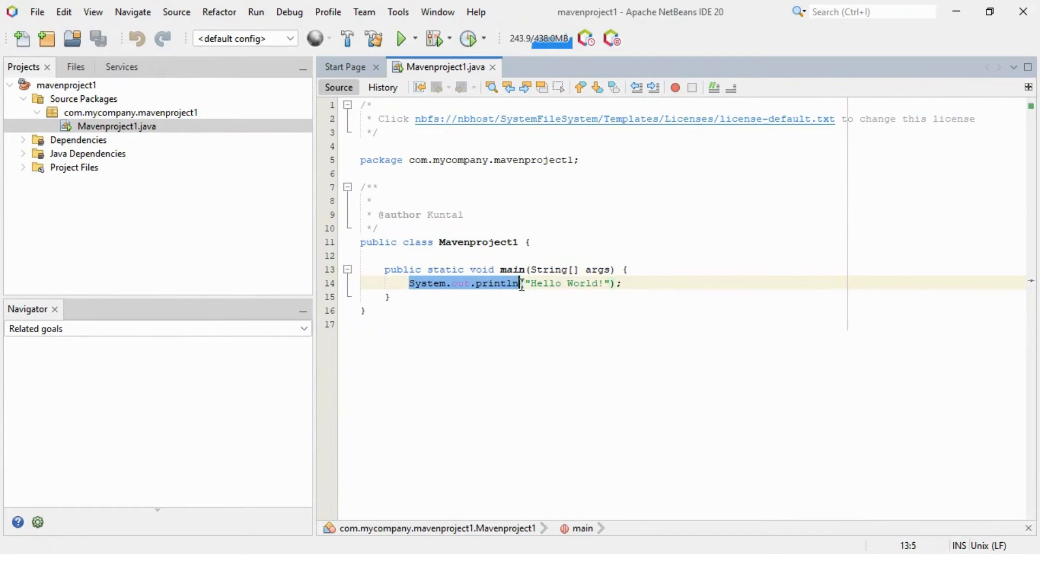
left_click(622, 283)
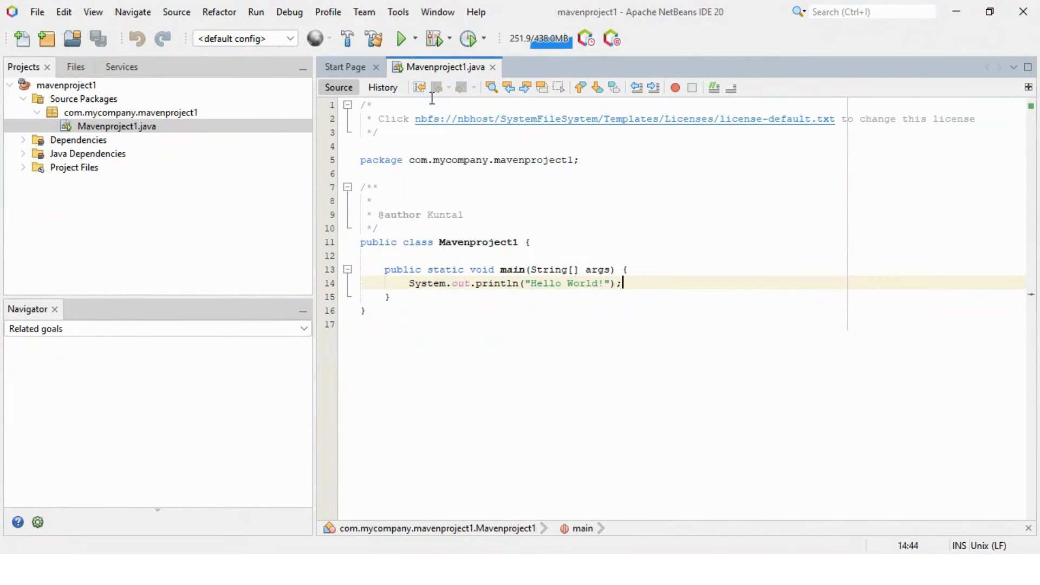
right_click(591, 259)
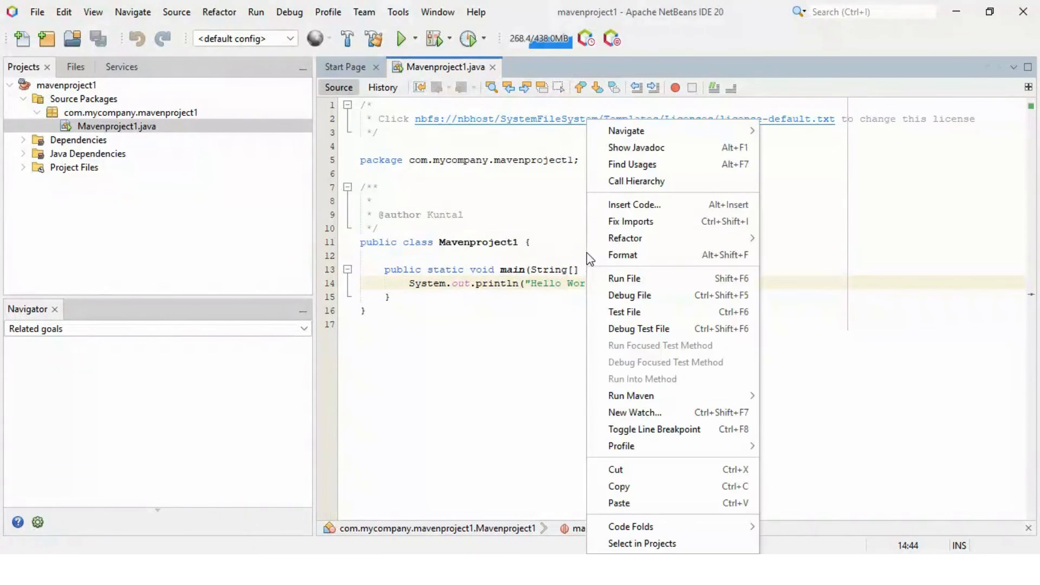
left_click(624, 279)
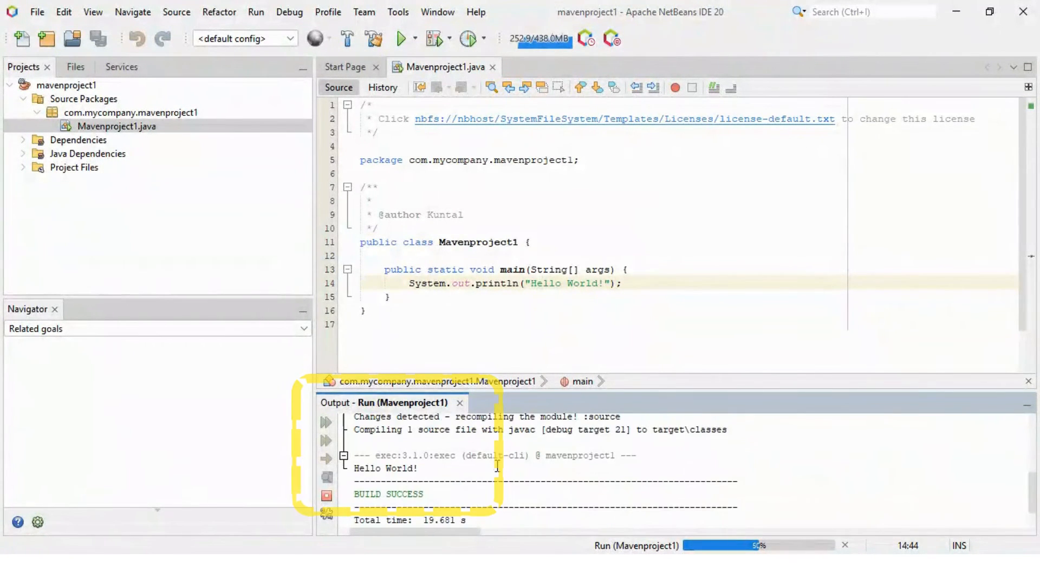
double_click(384, 468)
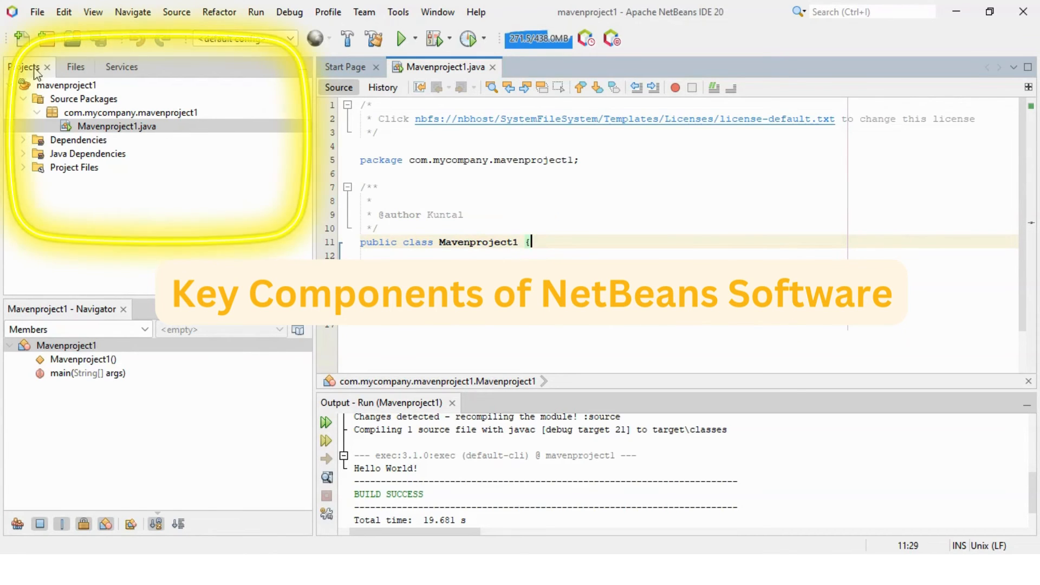
left_click(116, 125)
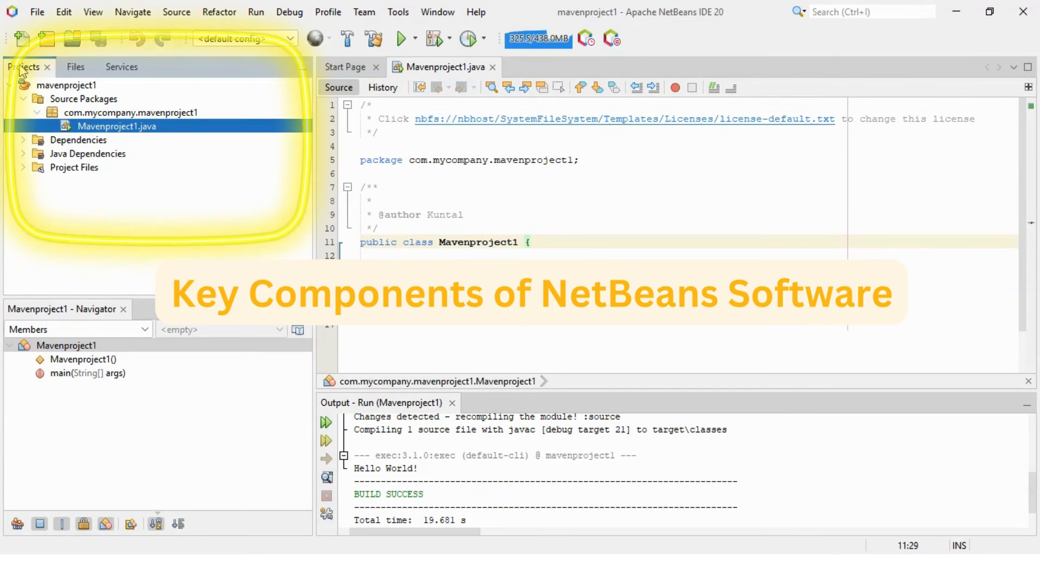
left_click(69, 66)
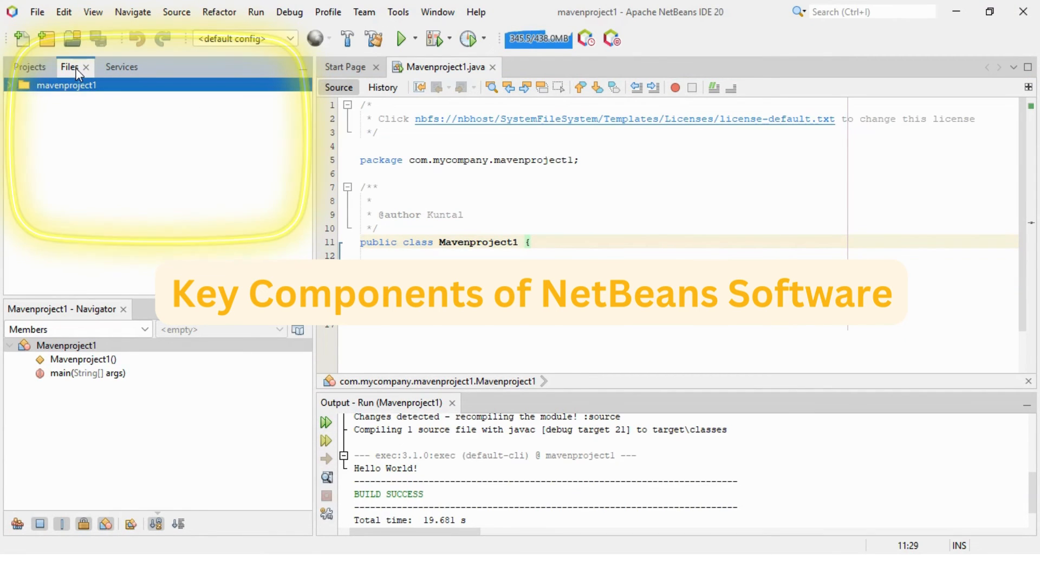
left_click(24, 85)
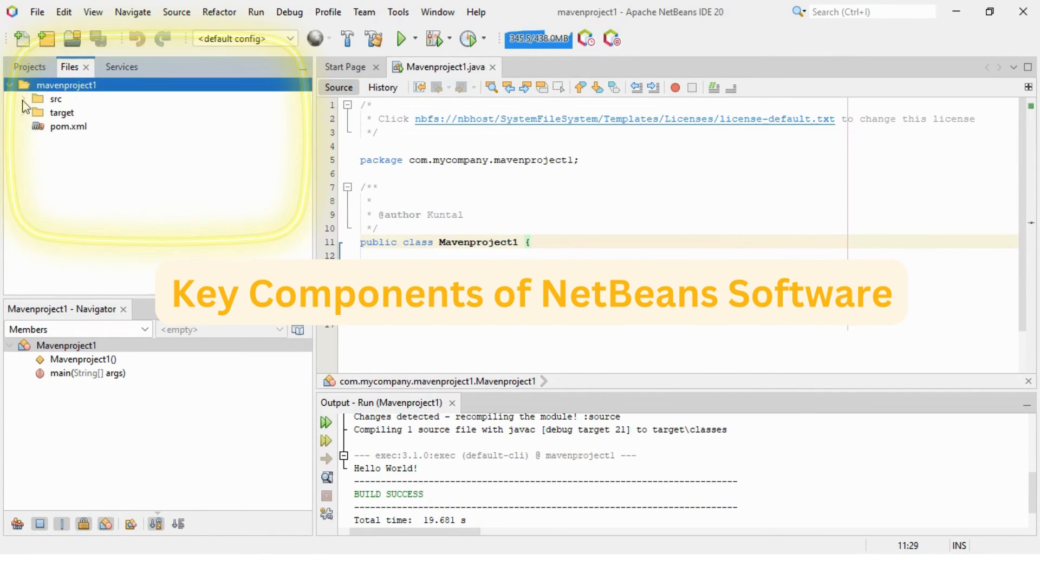
left_click(23, 98)
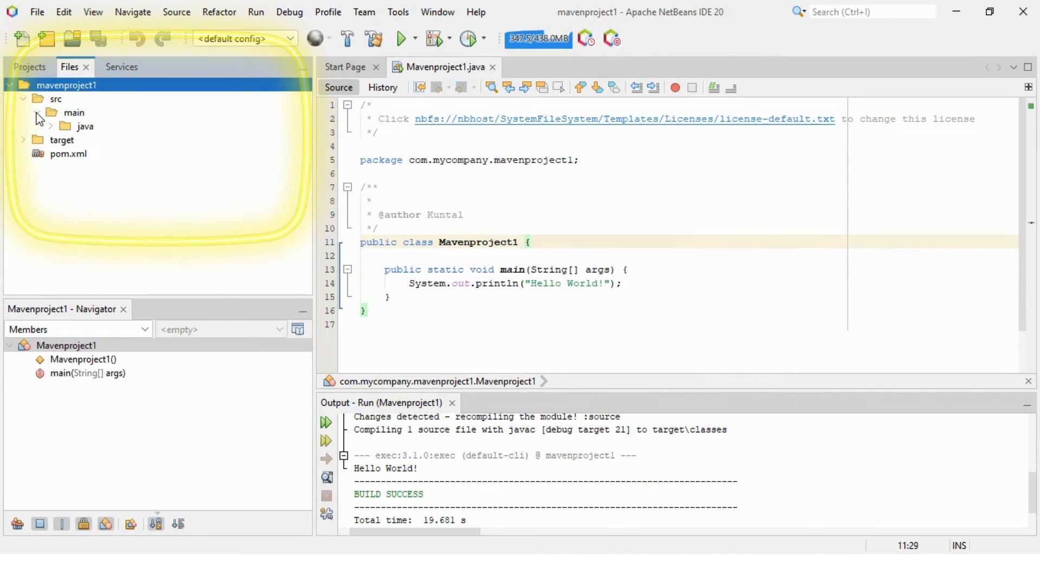
left_click(51, 126)
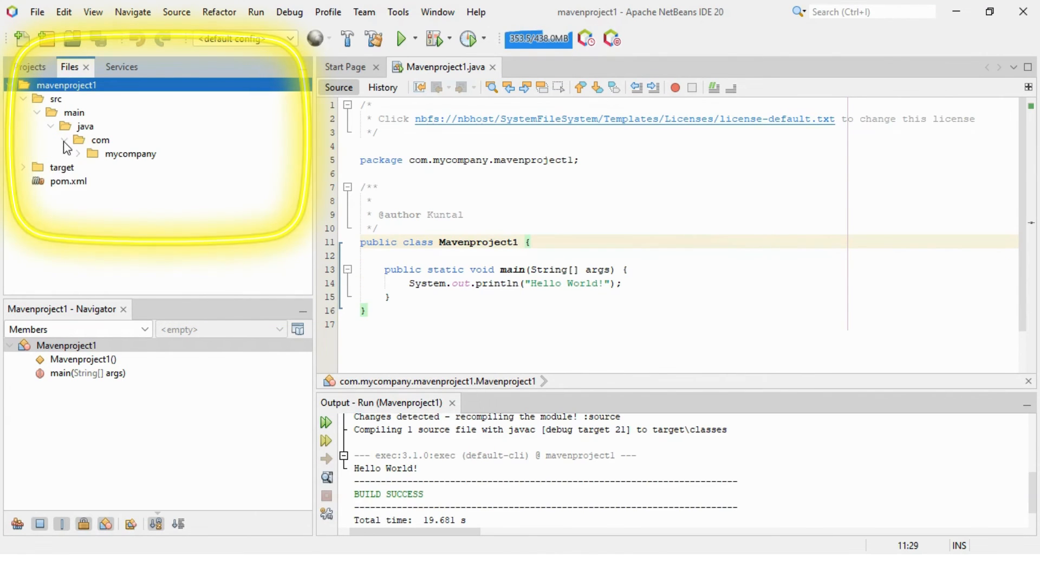
left_click(78, 153)
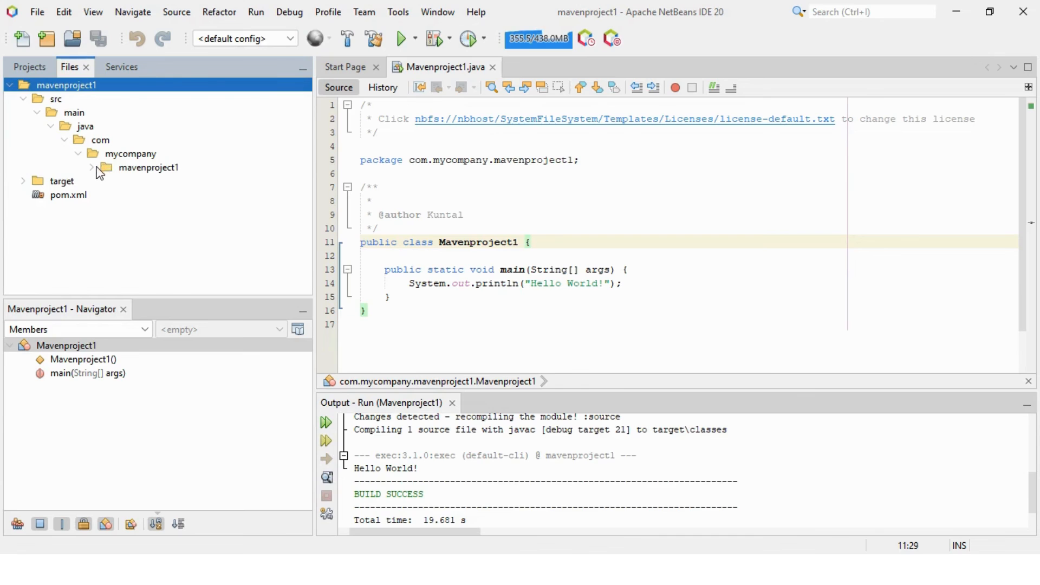
left_click(91, 166)
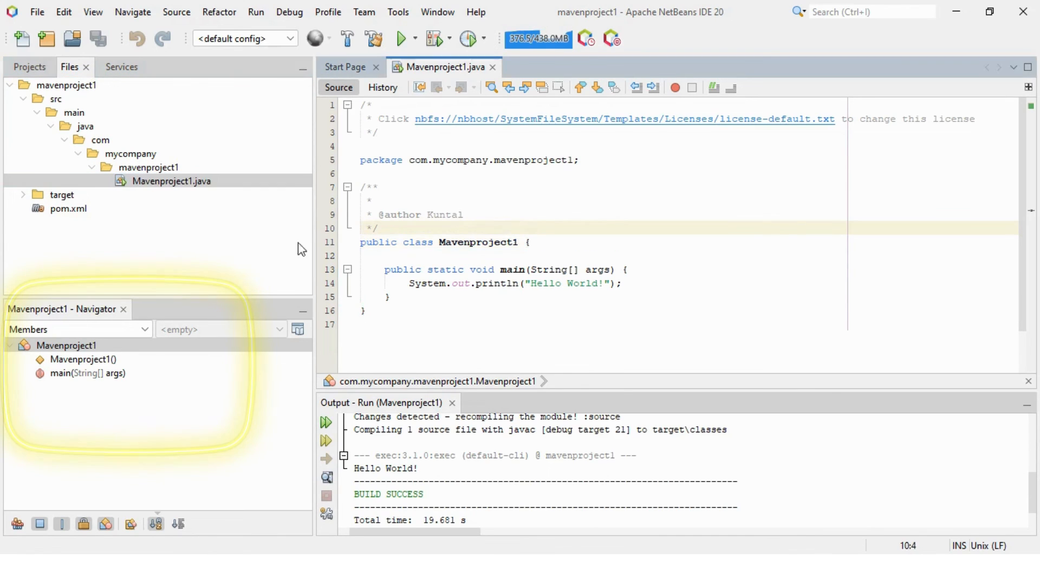
left_click(22, 66)
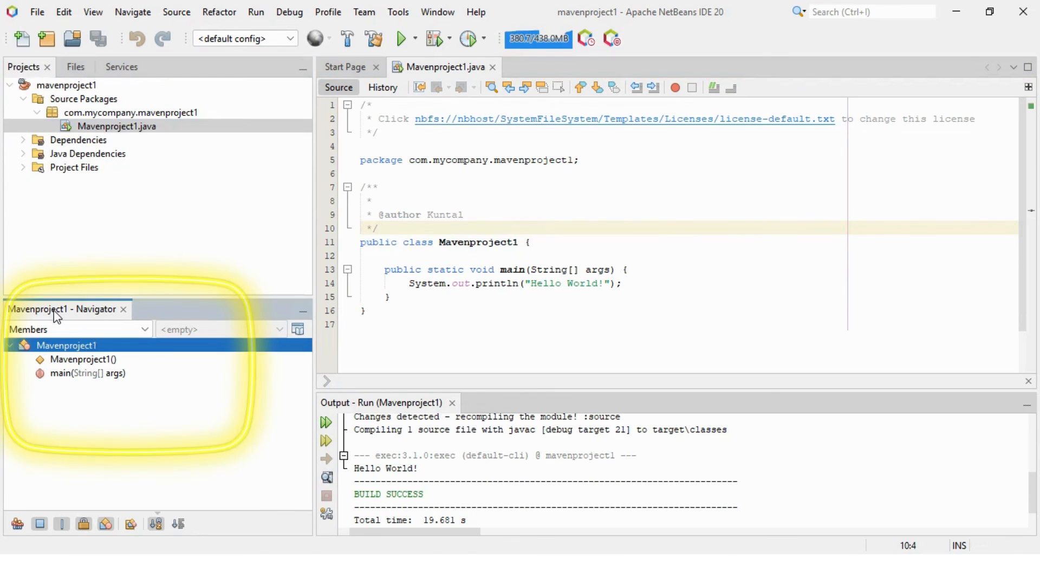
mouse_move(146, 404)
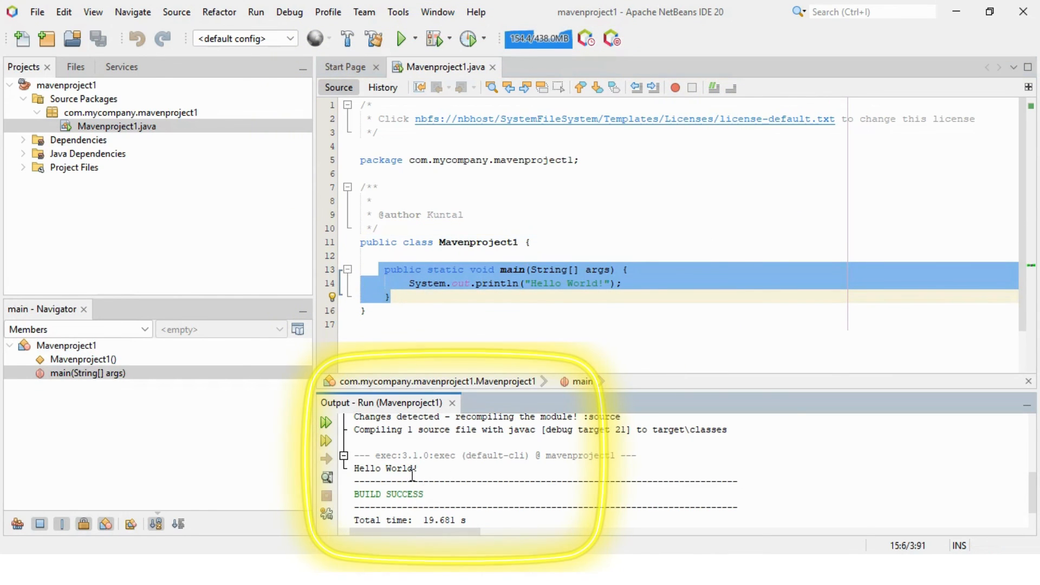
Step: Re-run Mavenproject1 from the Run menu's Run File, clearing the previous Hello World! output
double_click(386, 468)
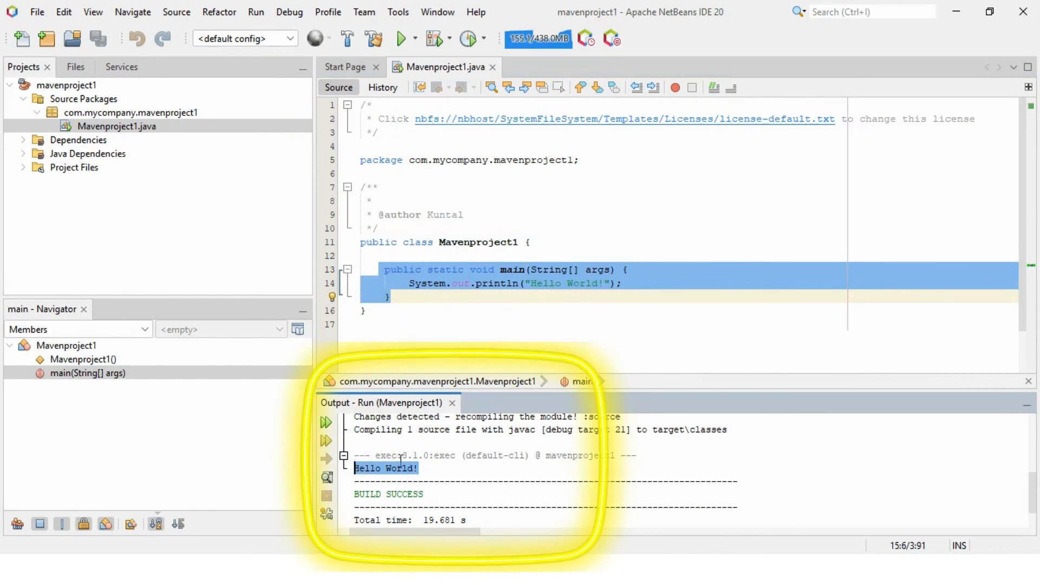
left_click(518, 256)
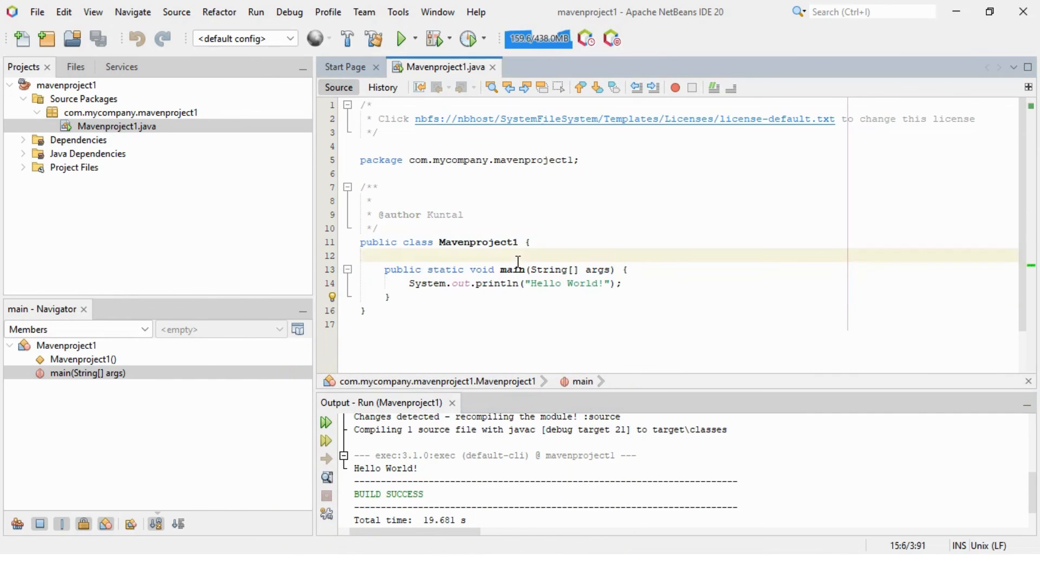
left_click(256, 12)
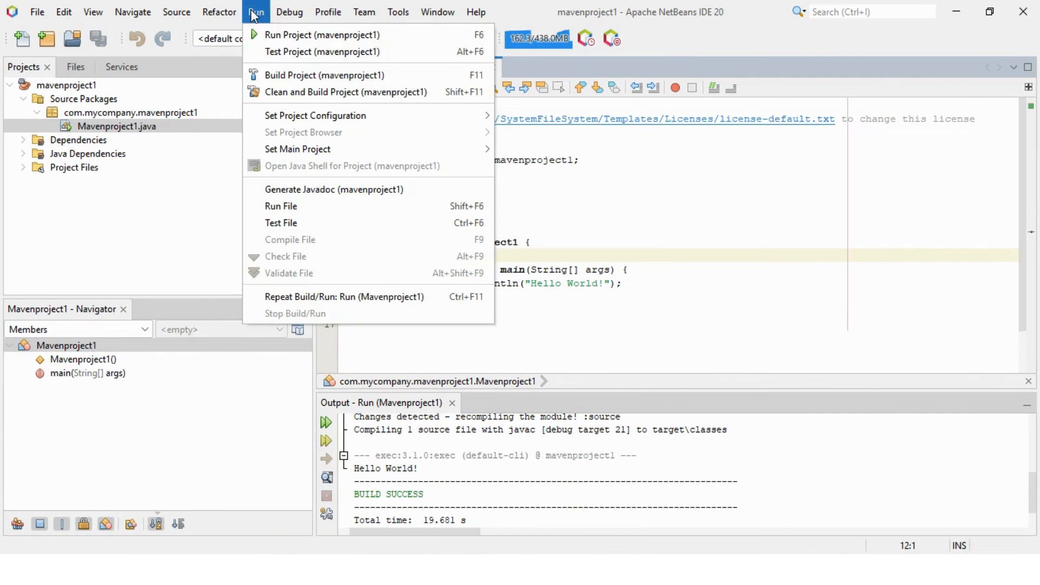
mouse_move(280, 206)
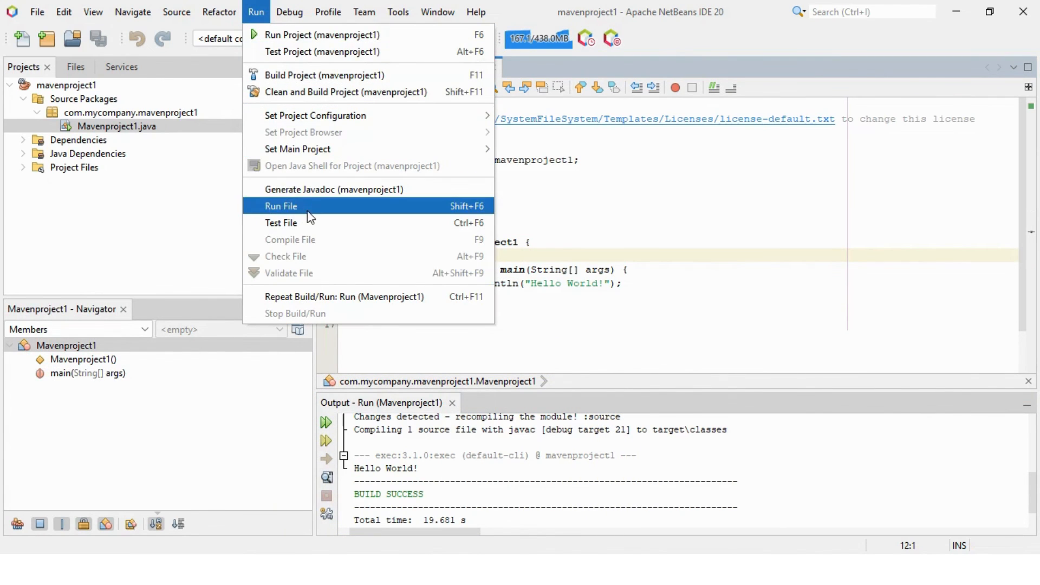
left_click(281, 206)
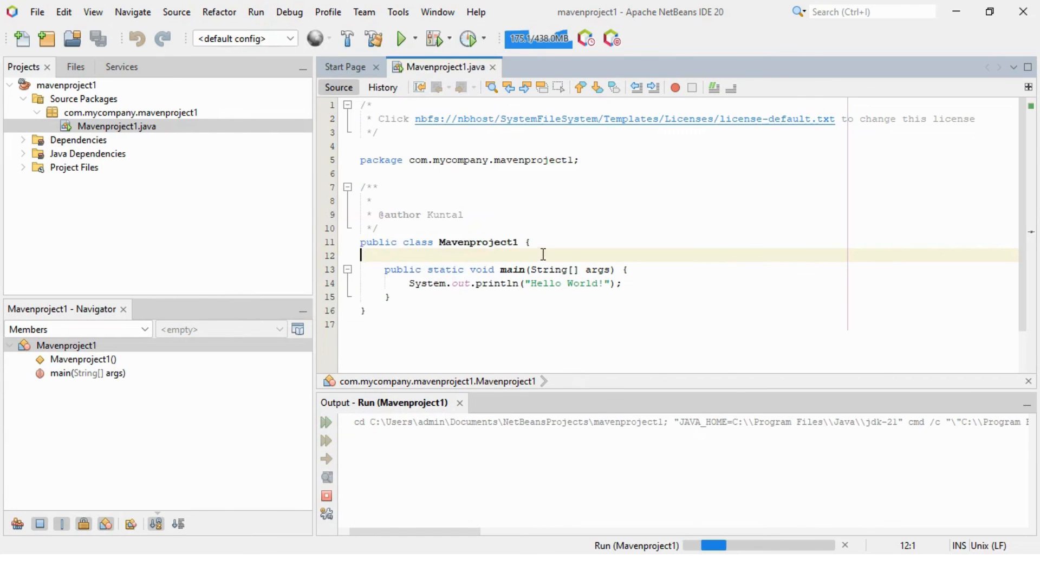